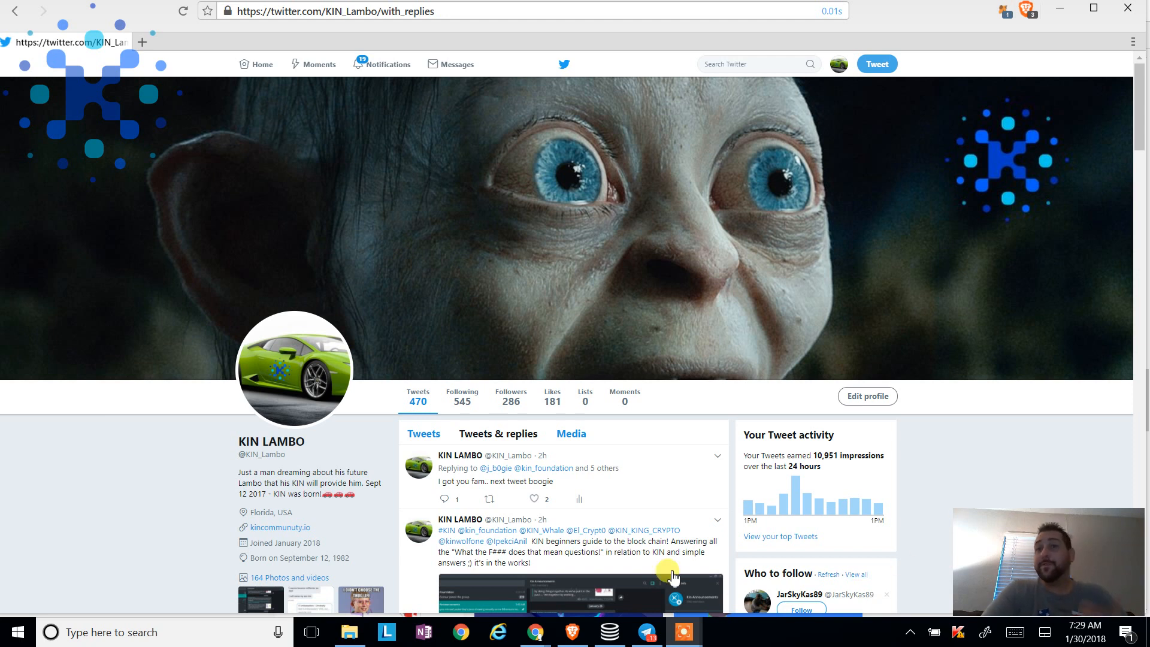
mouse_move(539, 631)
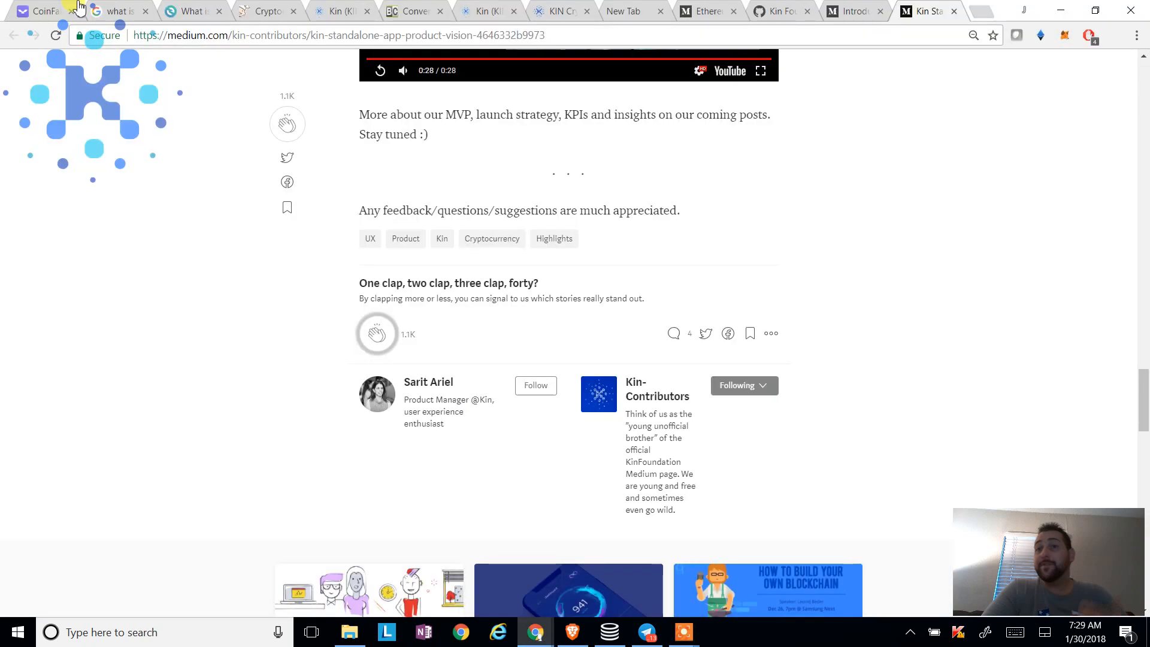
Switch to the Medium Kin-Contributors article on the Kin standalone app
left_click(40, 11)
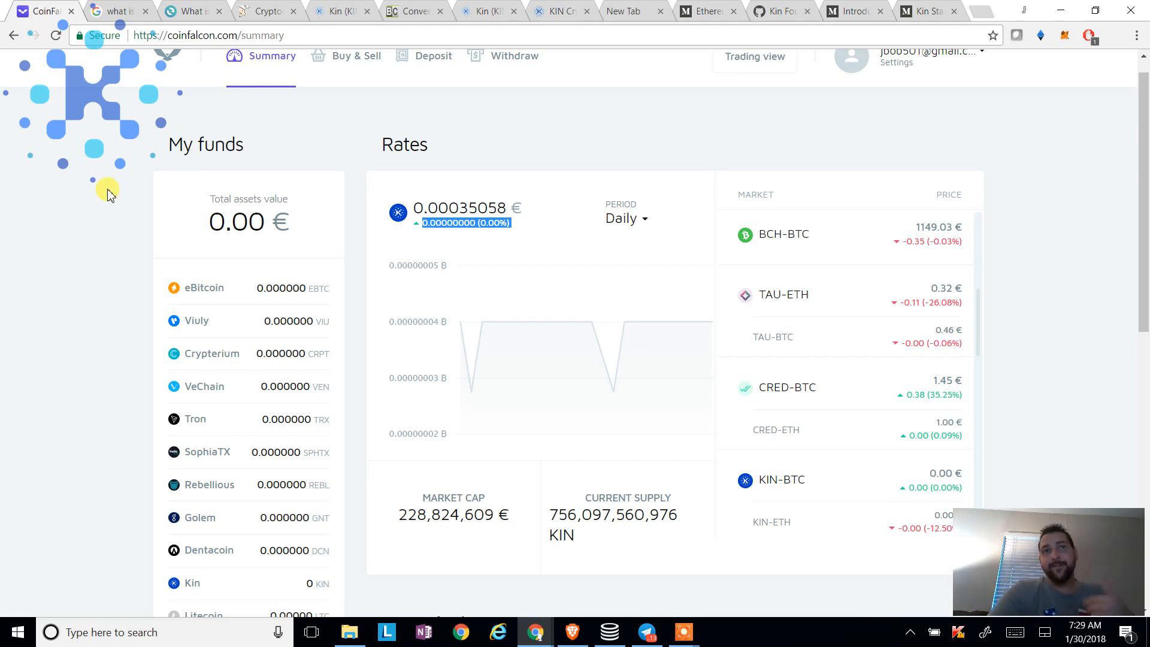
mouse_move(65, 187)
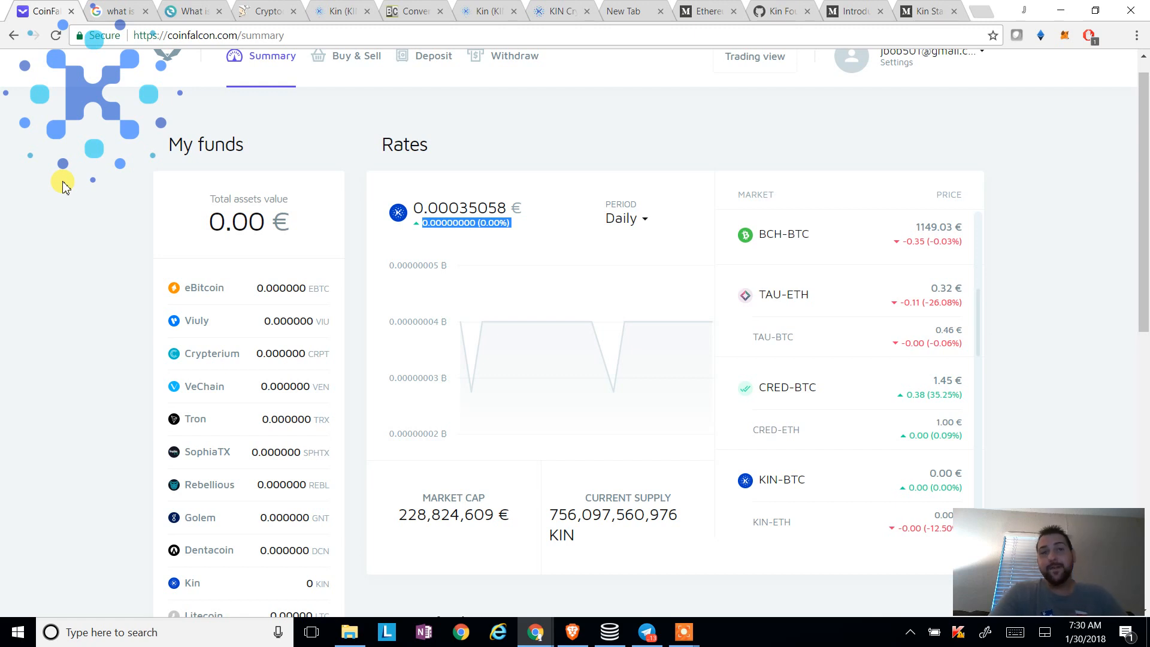
mouse_move(47, 189)
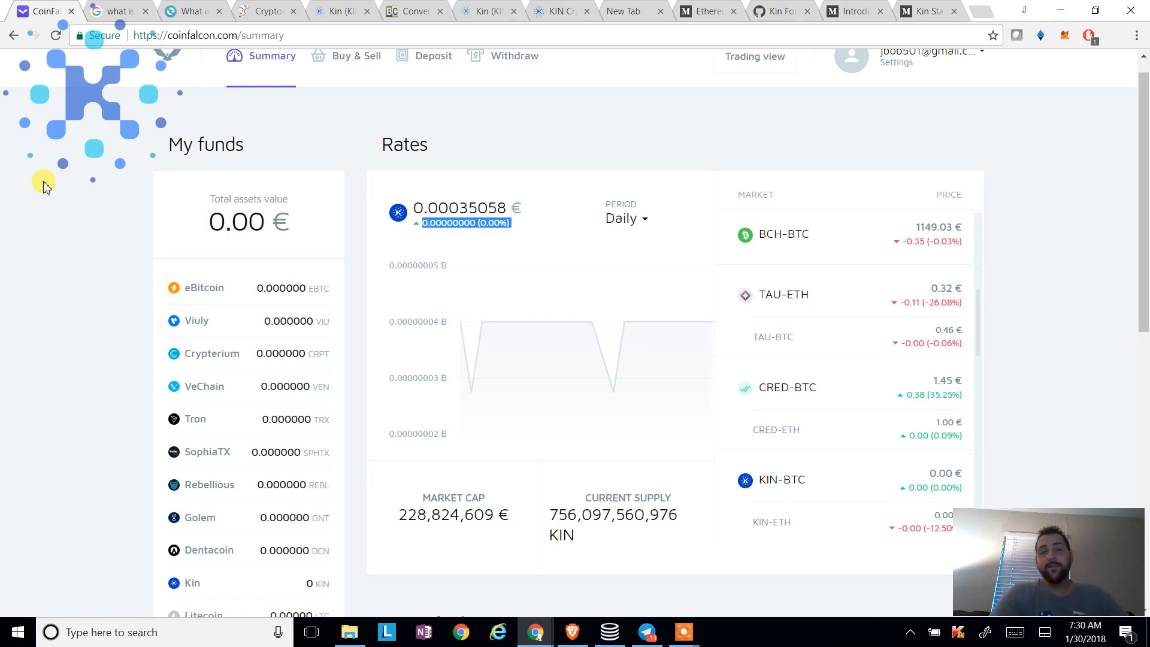
mouse_move(347, 262)
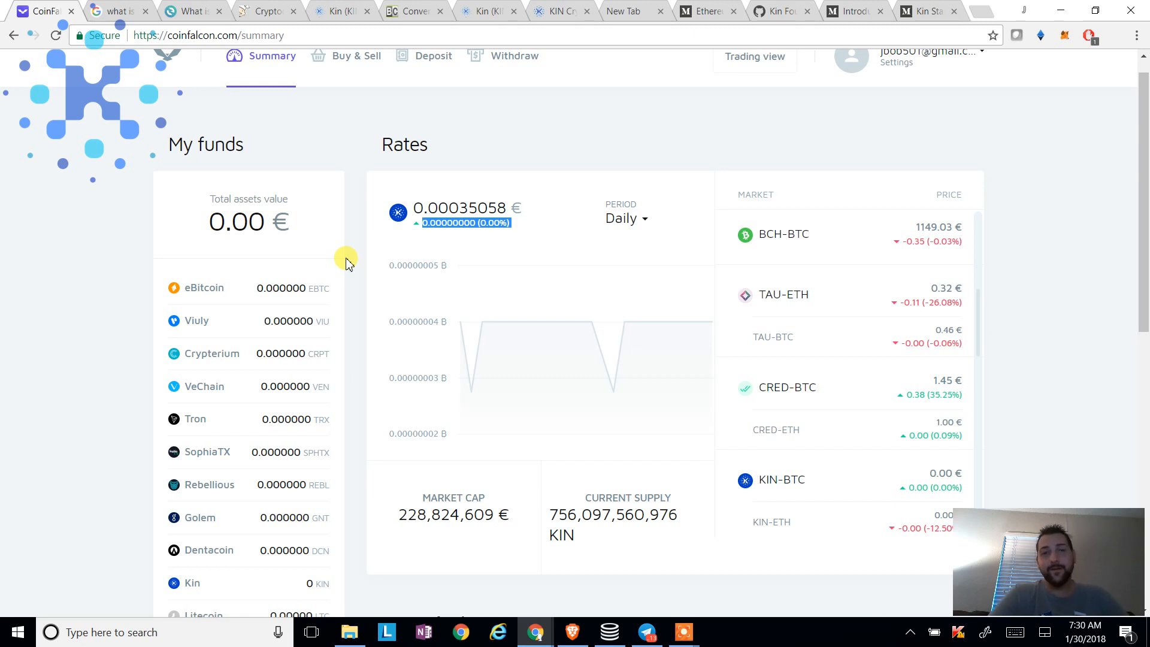
mouse_move(330, 165)
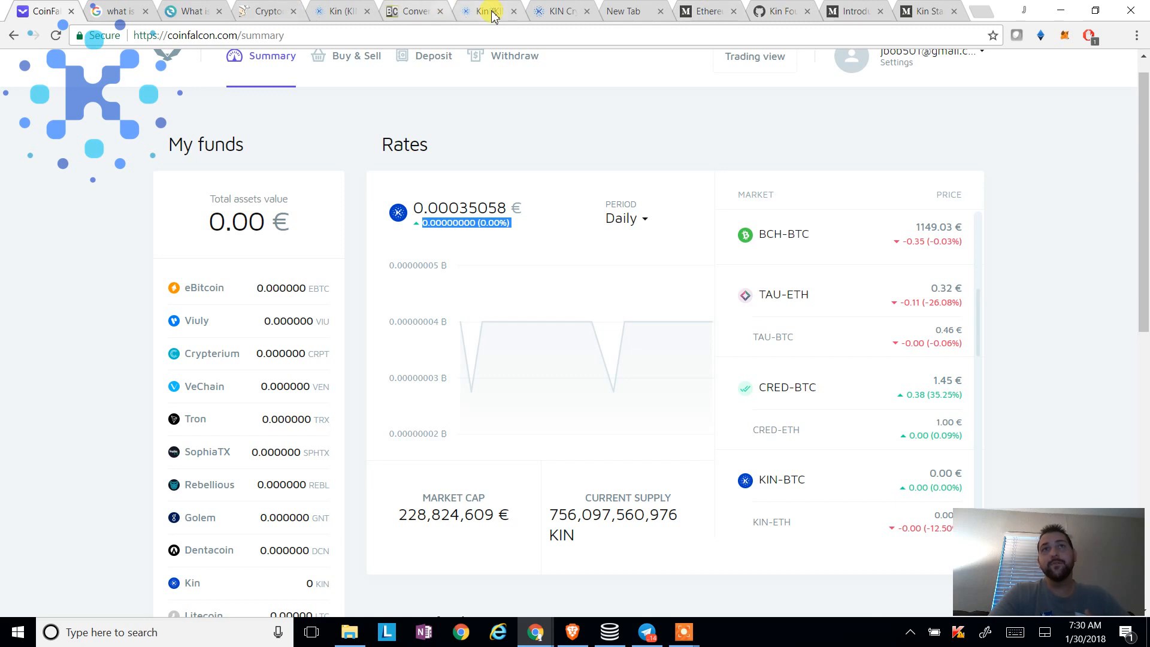
Switch to Kin's CoinMarketCap page showing price, market cap and supply
left_click(484, 10)
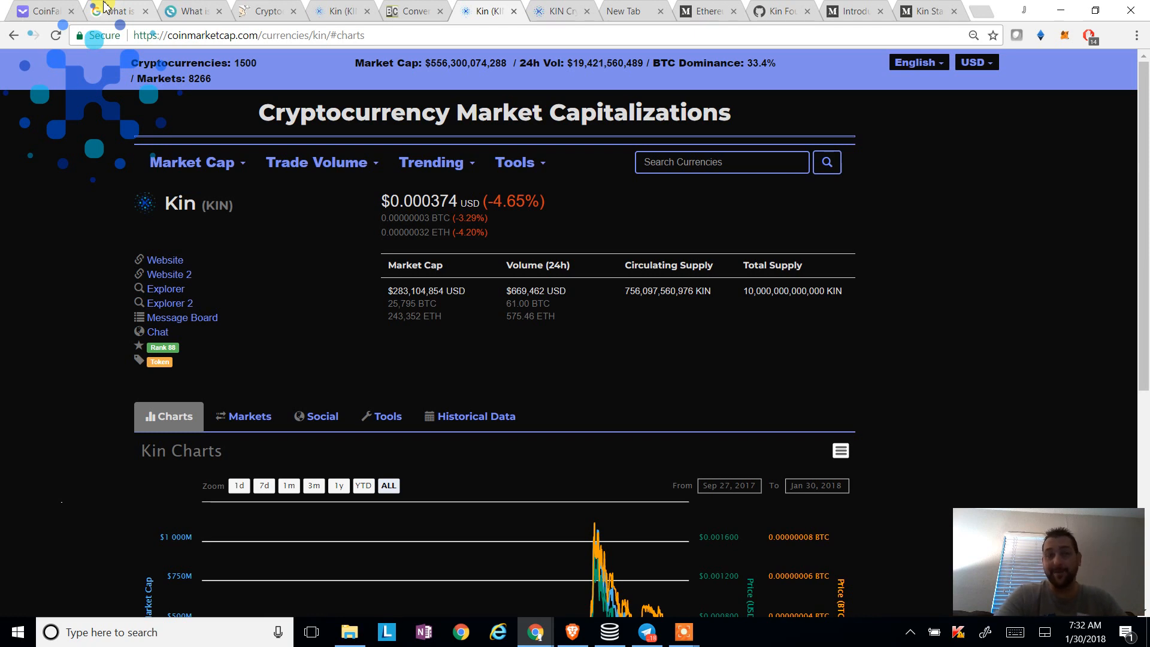
Switch to the Google search results tab
left_click(118, 11)
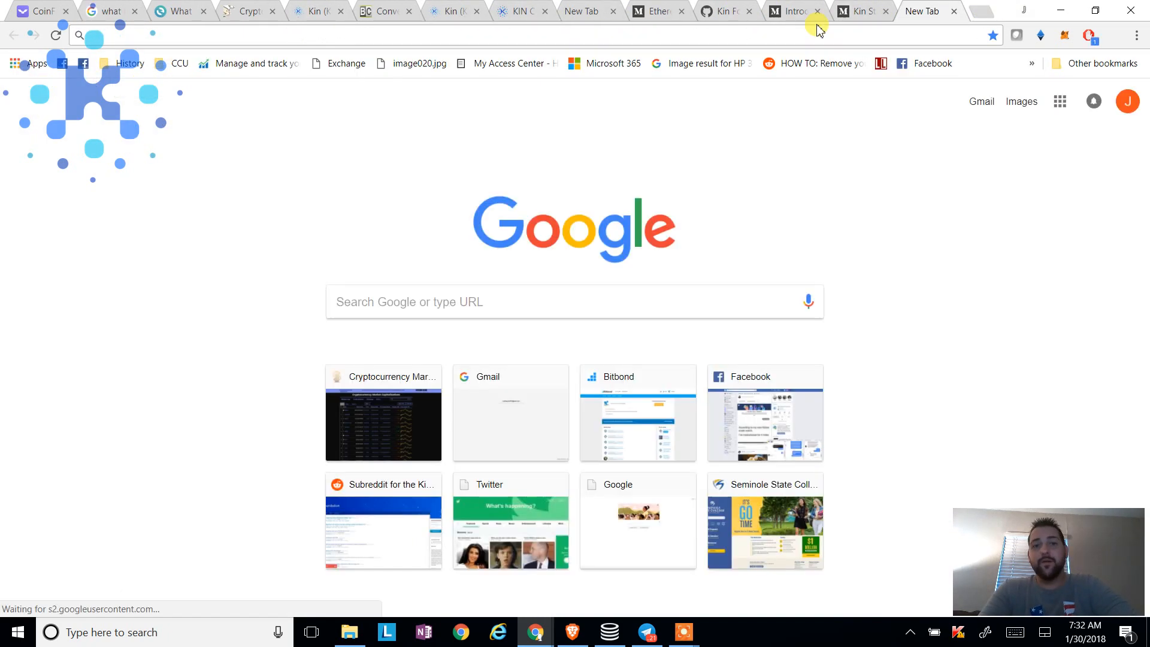
Open the latest transaction's sending Binance address and highlight its ETH USD value
type("etherdelta.com/#KIN-eTH")
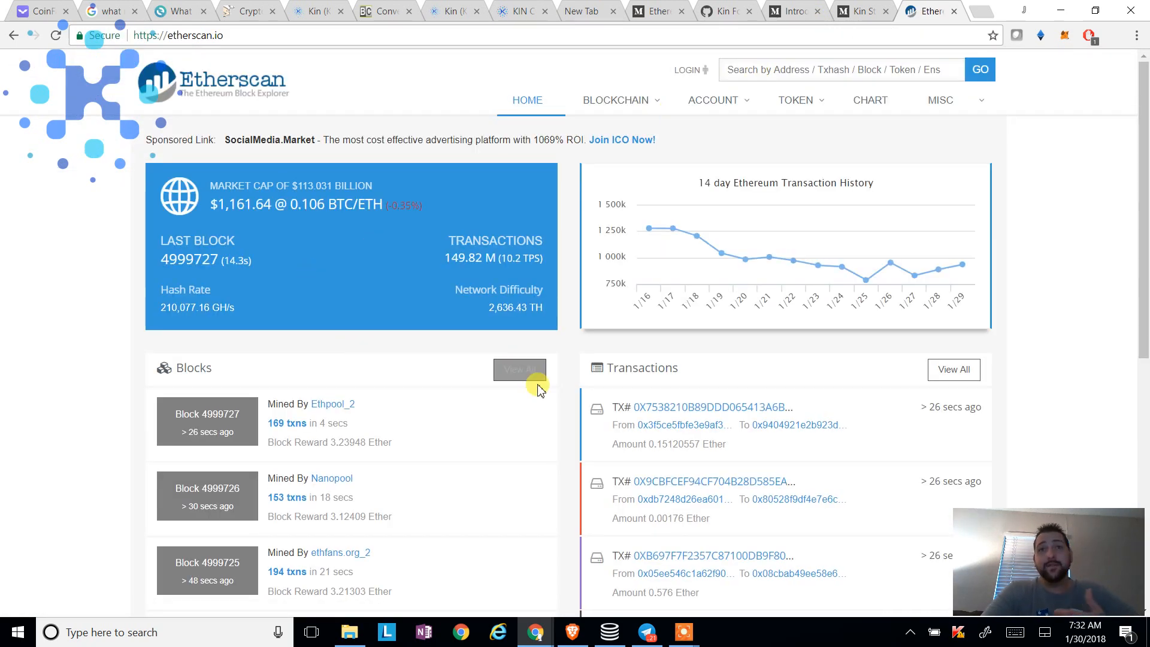
left_click(704, 407)
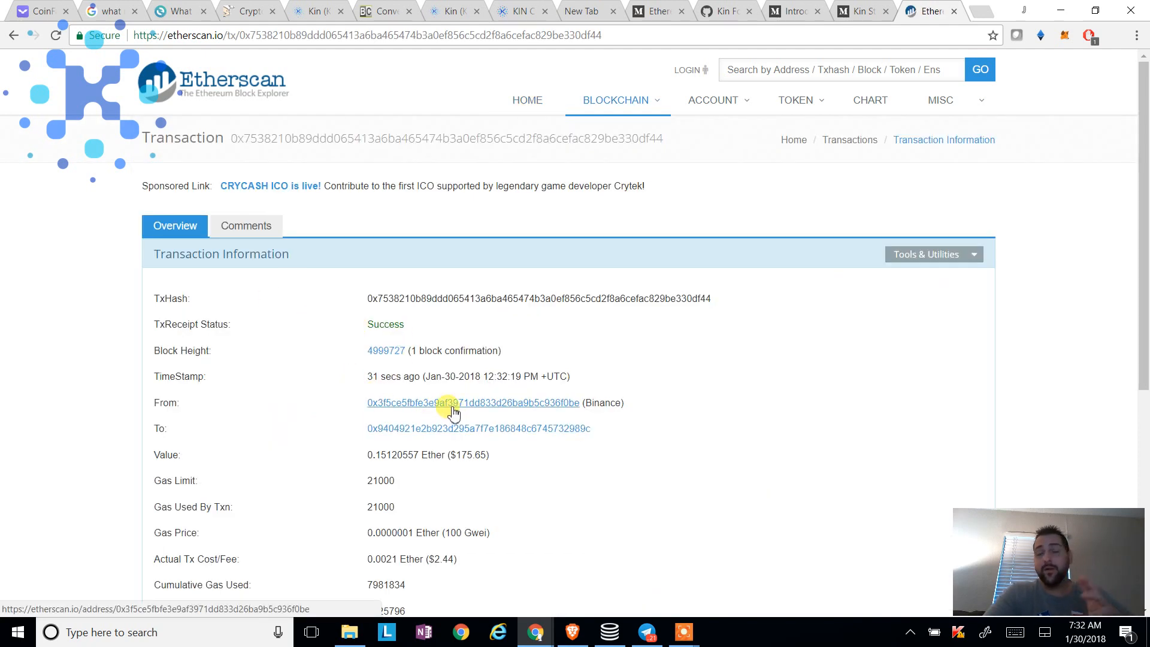
left_click(472, 403)
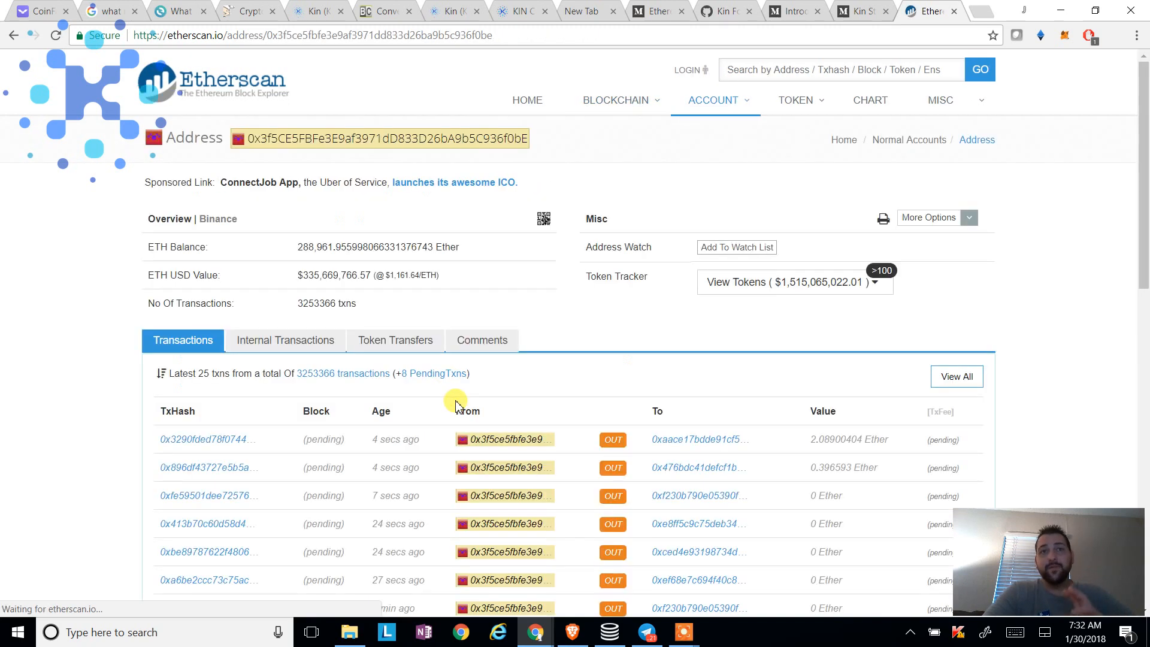
scroll("down", 3)
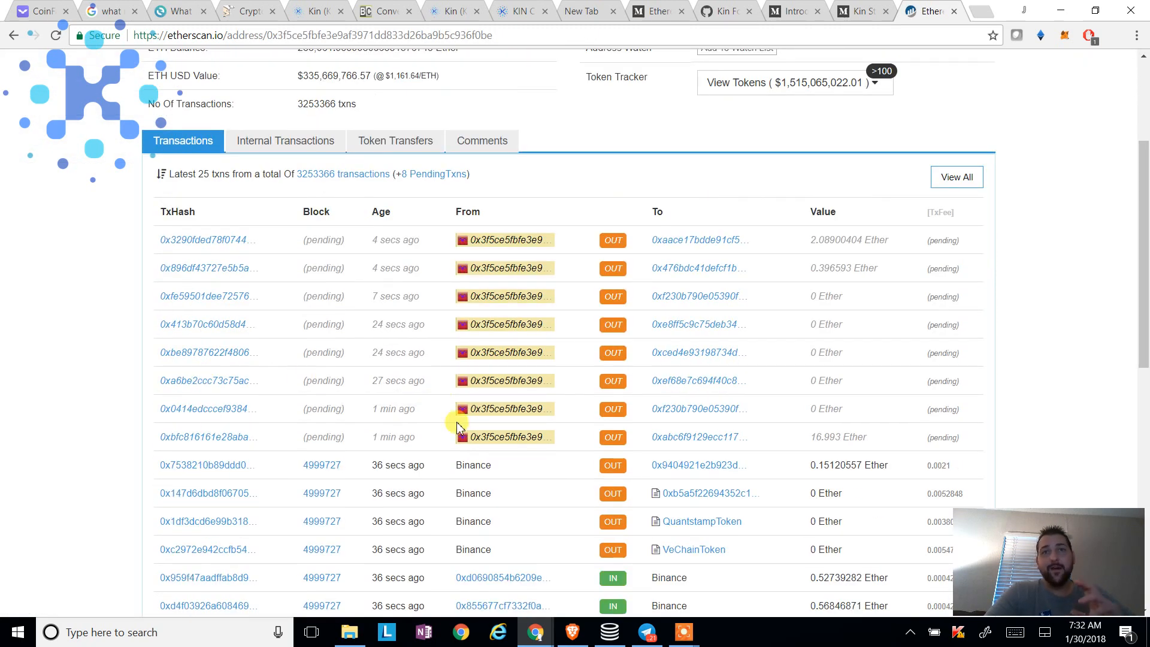
scroll("down", 3)
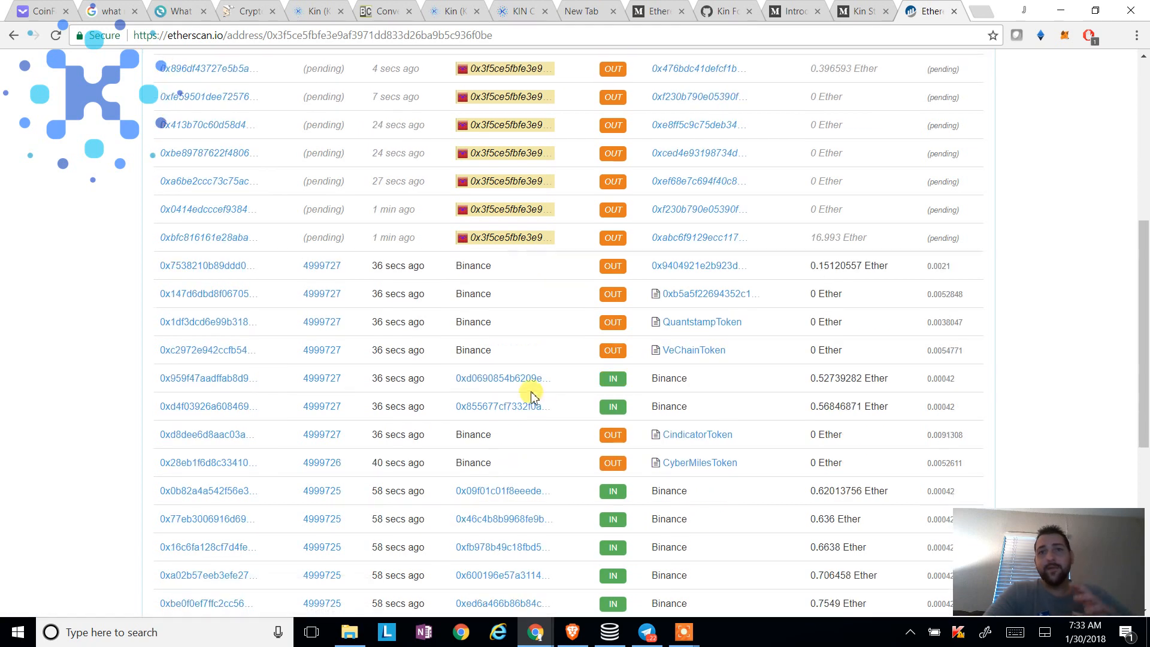
mouse_move(521, 394)
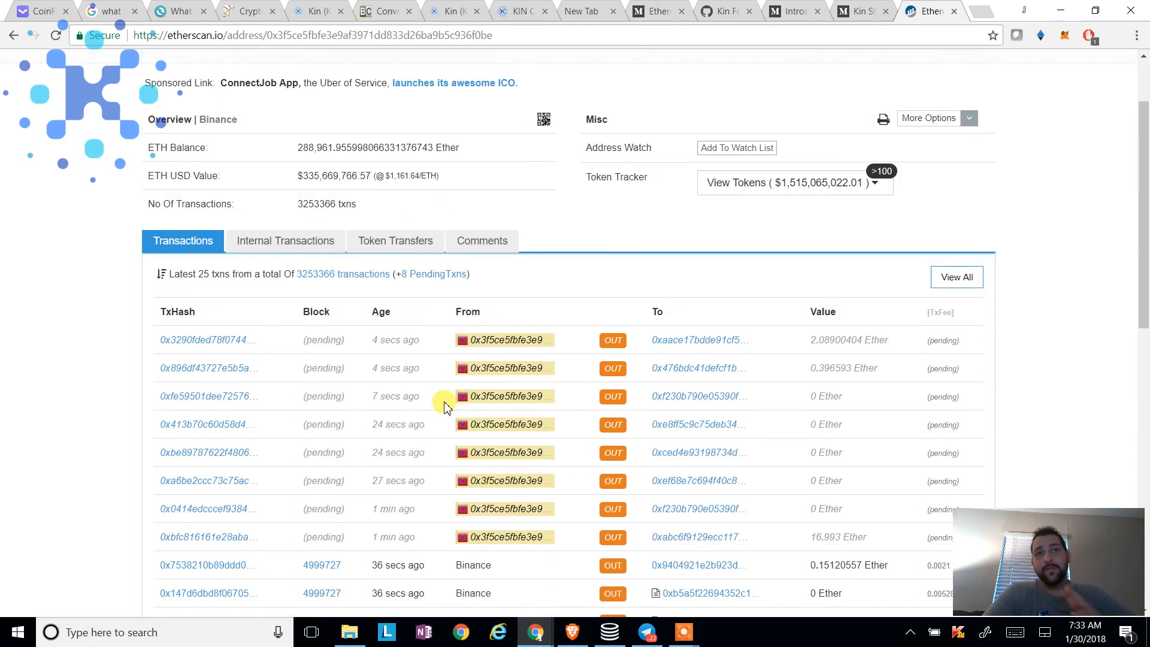
mouse_move(499, 192)
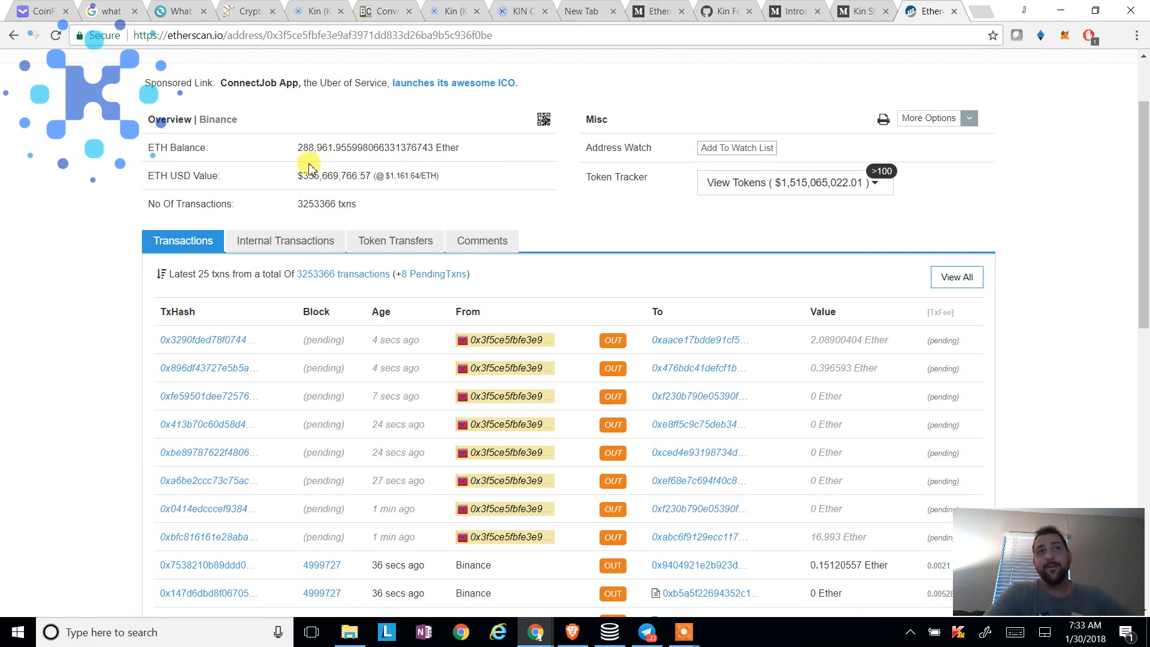
left_click_drag(301, 175, 436, 175)
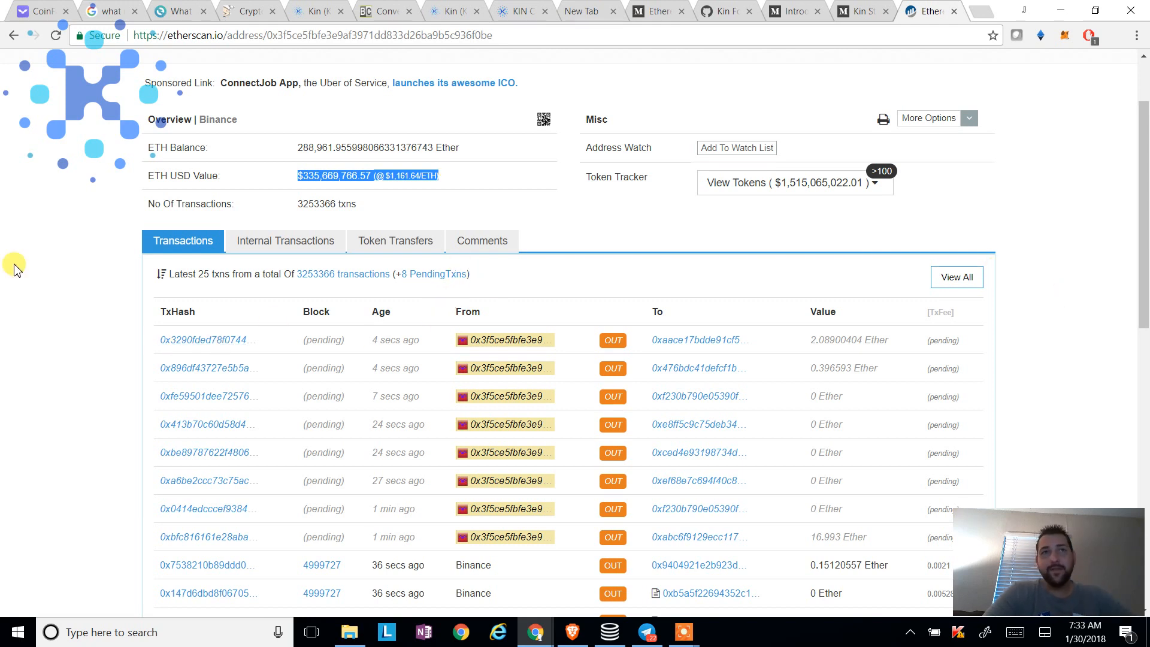
mouse_move(361, 169)
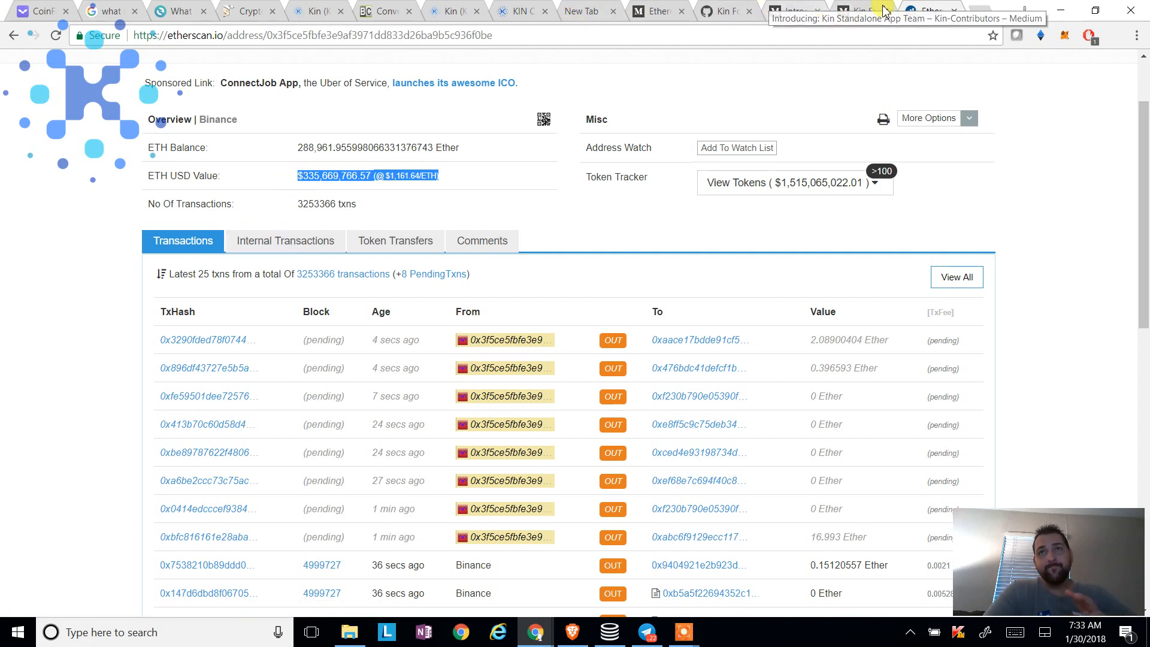
Return to the Medium Kin standalone app article tab
left_click(926, 10)
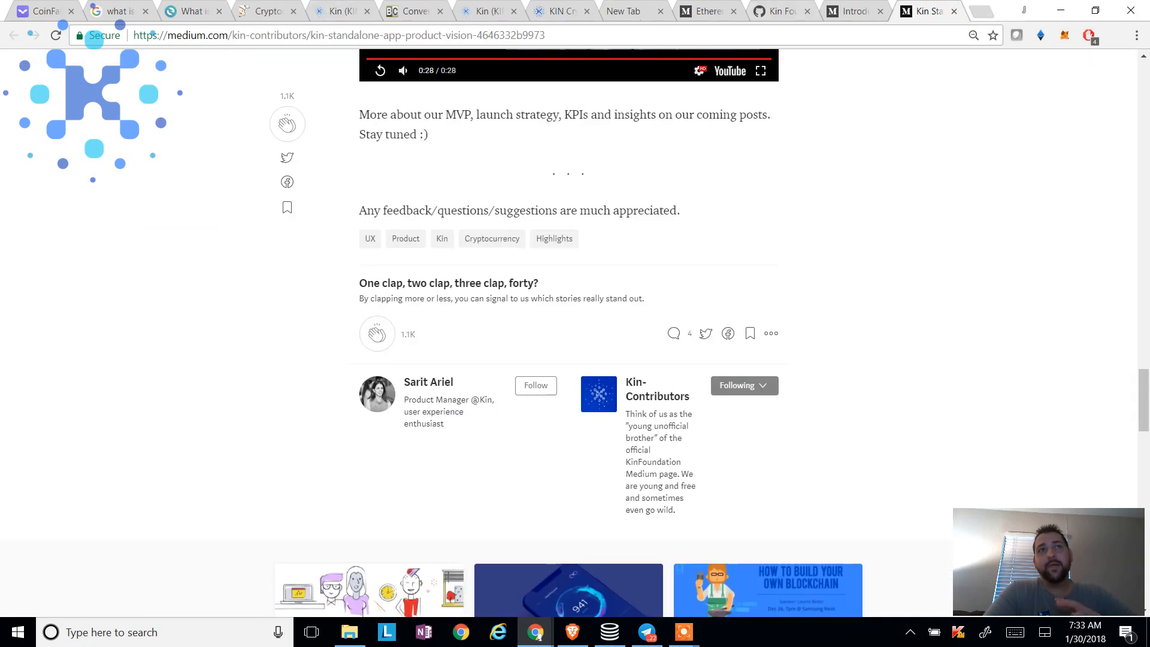
mouse_move(189, 11)
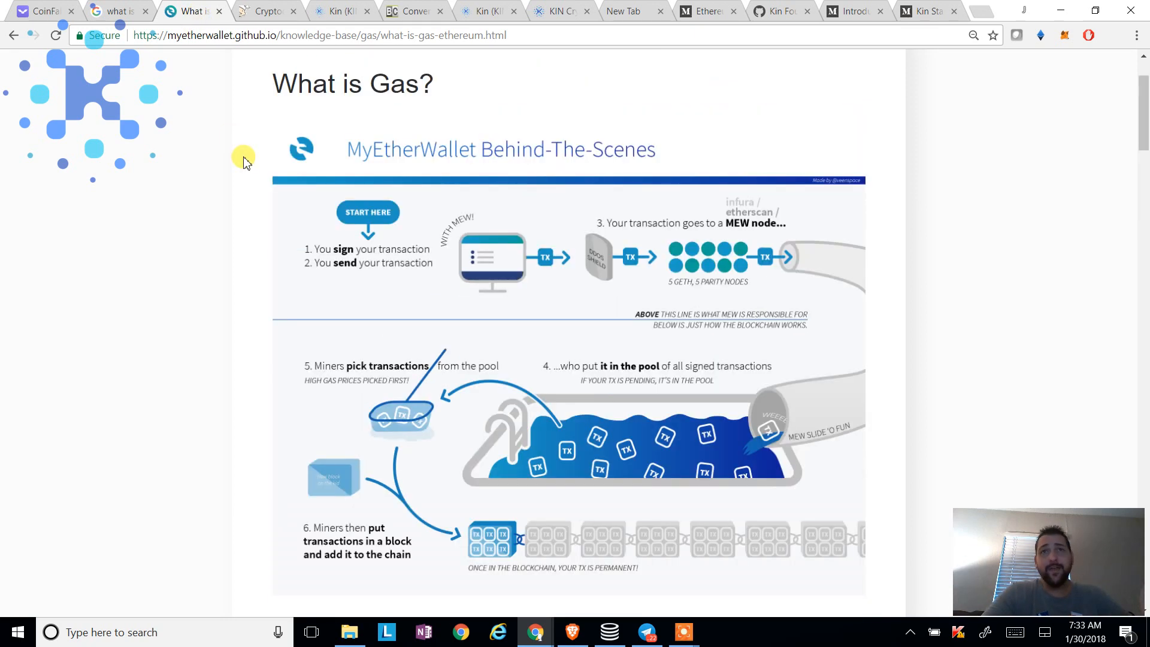
Scroll the What is Gas guide down to its Introduction and Overview
scroll("down", 3)
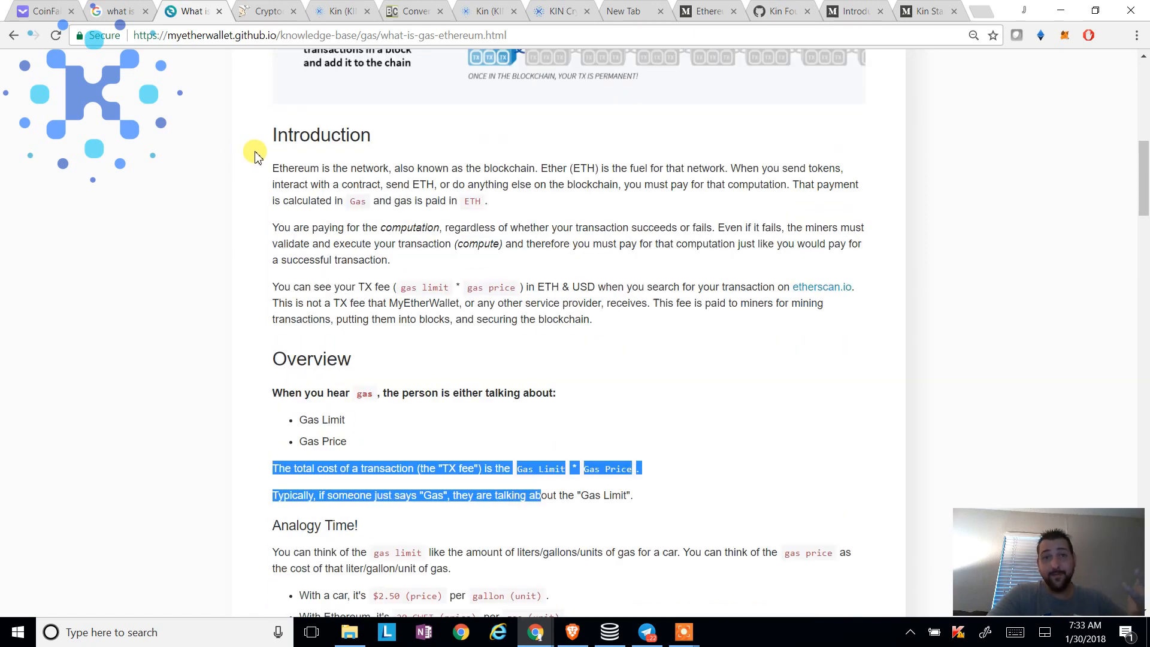
scroll("down", 3)
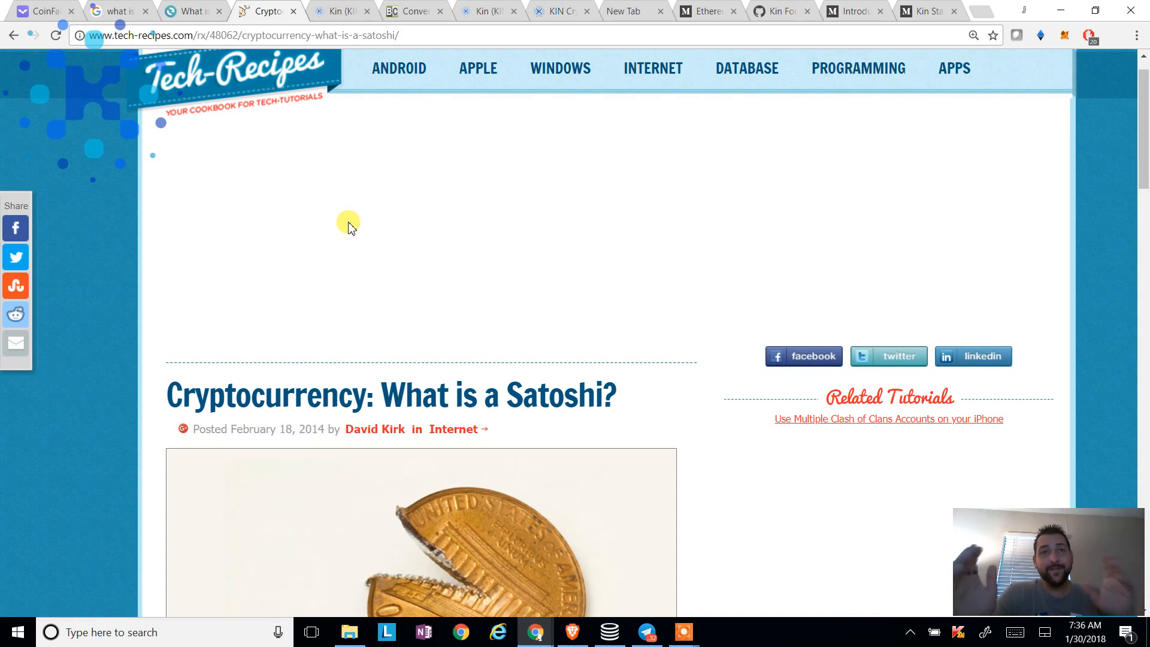
Scroll to the Satoshi unit table, then switch to Kin's CoinMarketCap price page
scroll("down", 3)
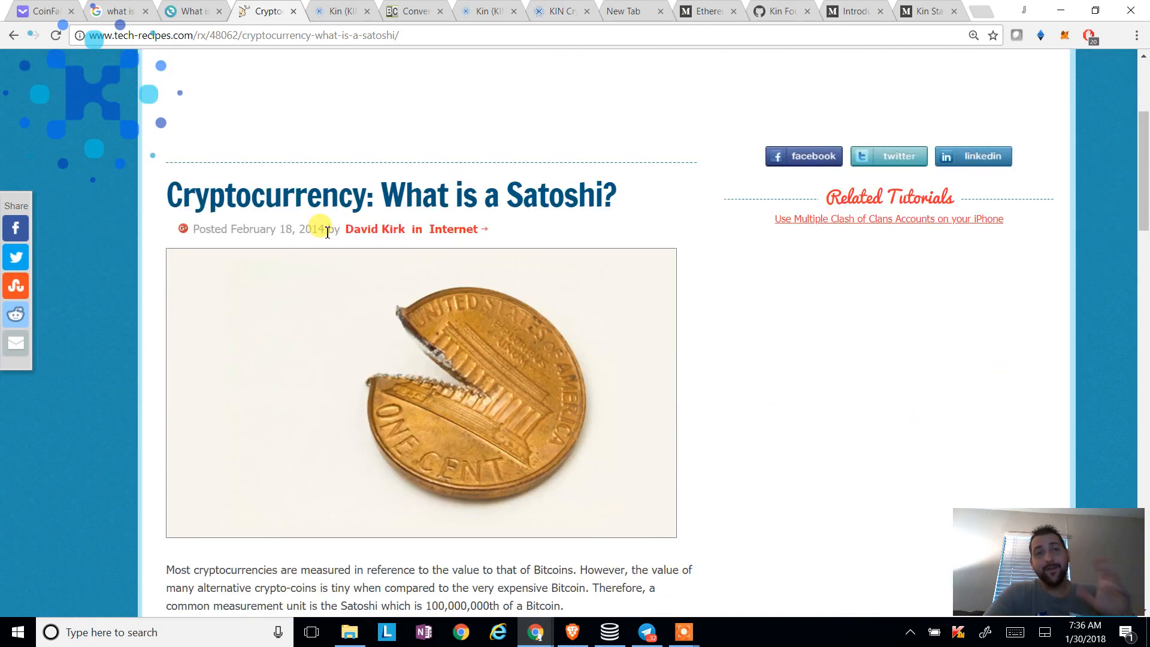
scroll("down", 3)
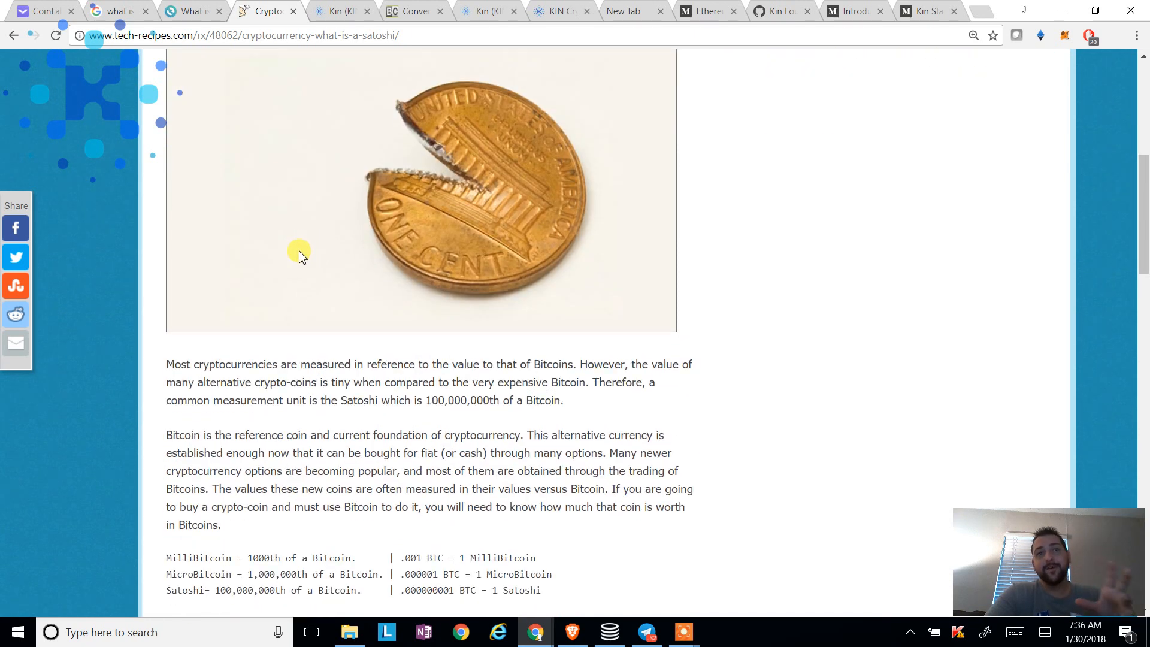
scroll("down", 3)
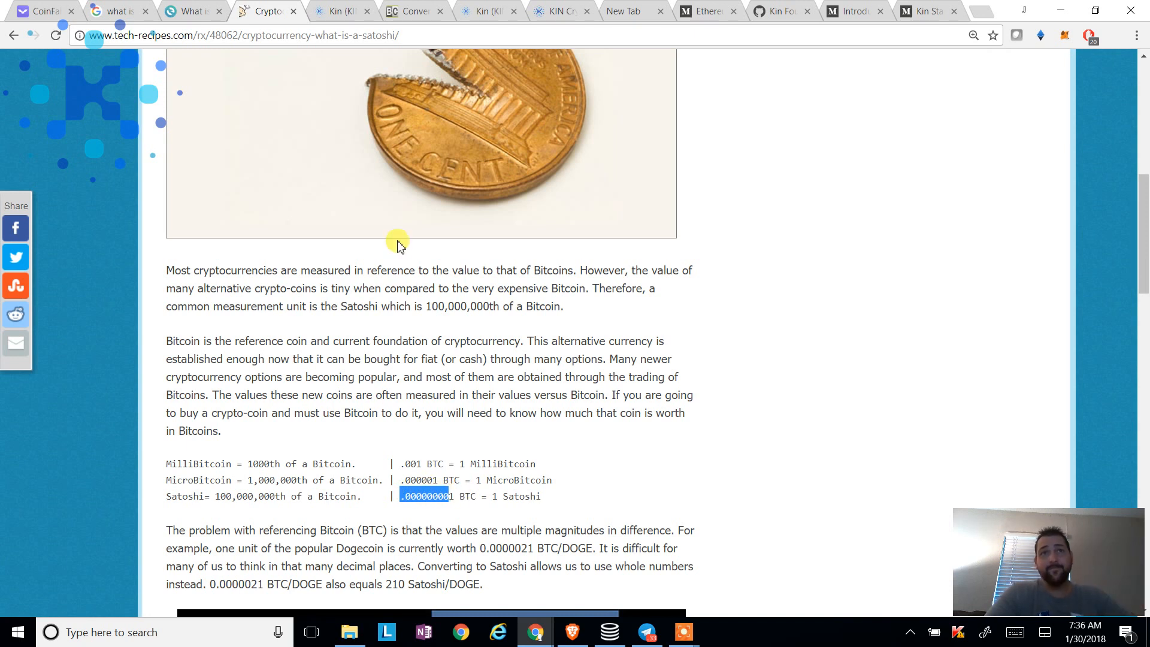
mouse_move(400, 263)
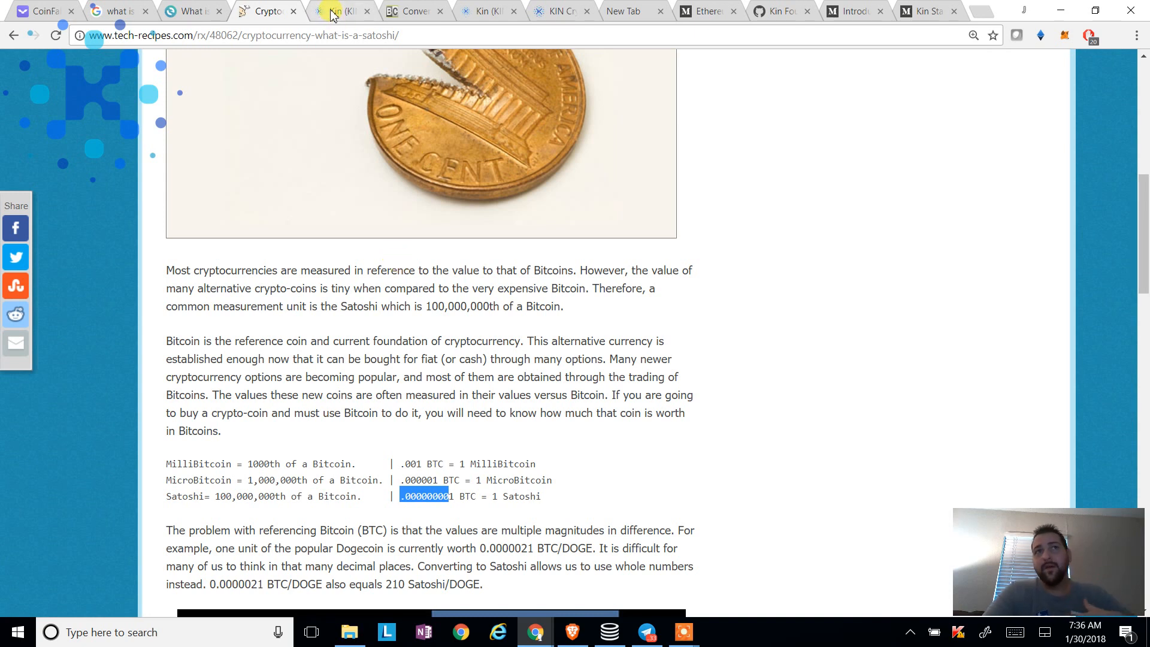
left_click(341, 11)
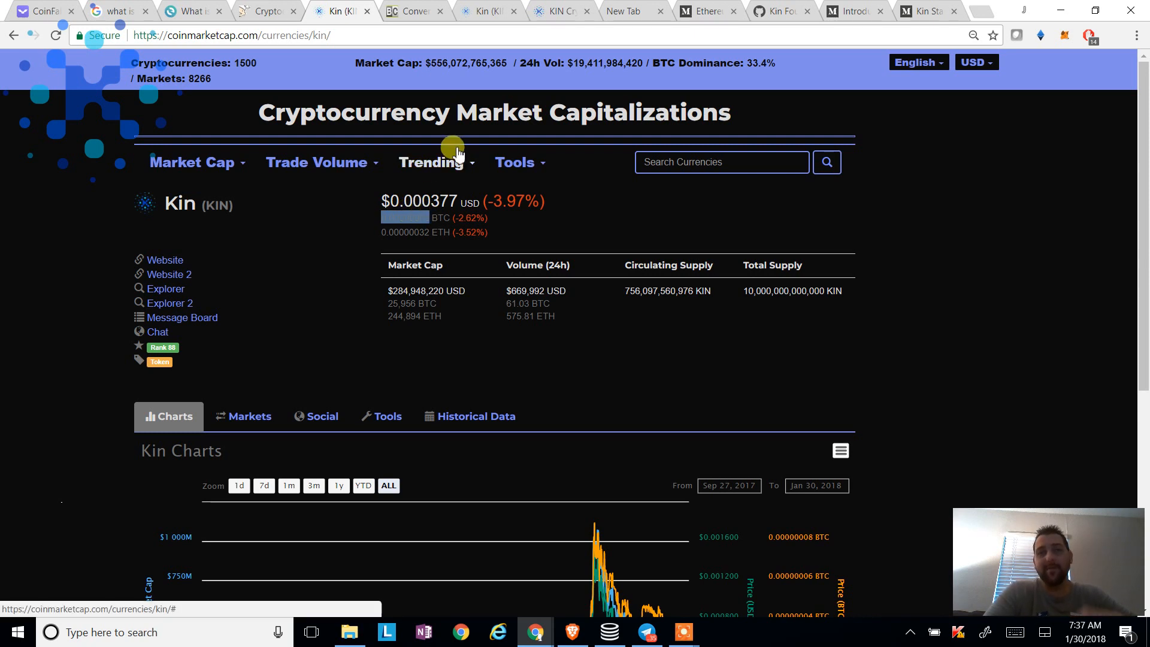
Switch to the BestChange Satoshi-to-Bitcoin converter tab
left_click(415, 11)
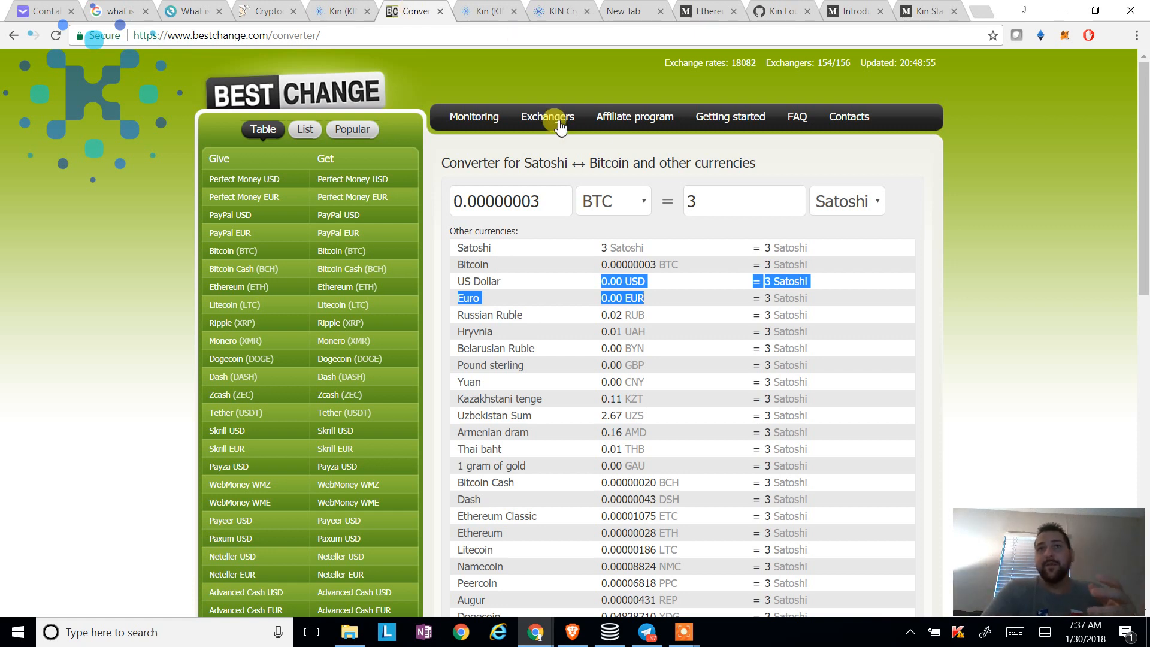
mouse_move(716, 212)
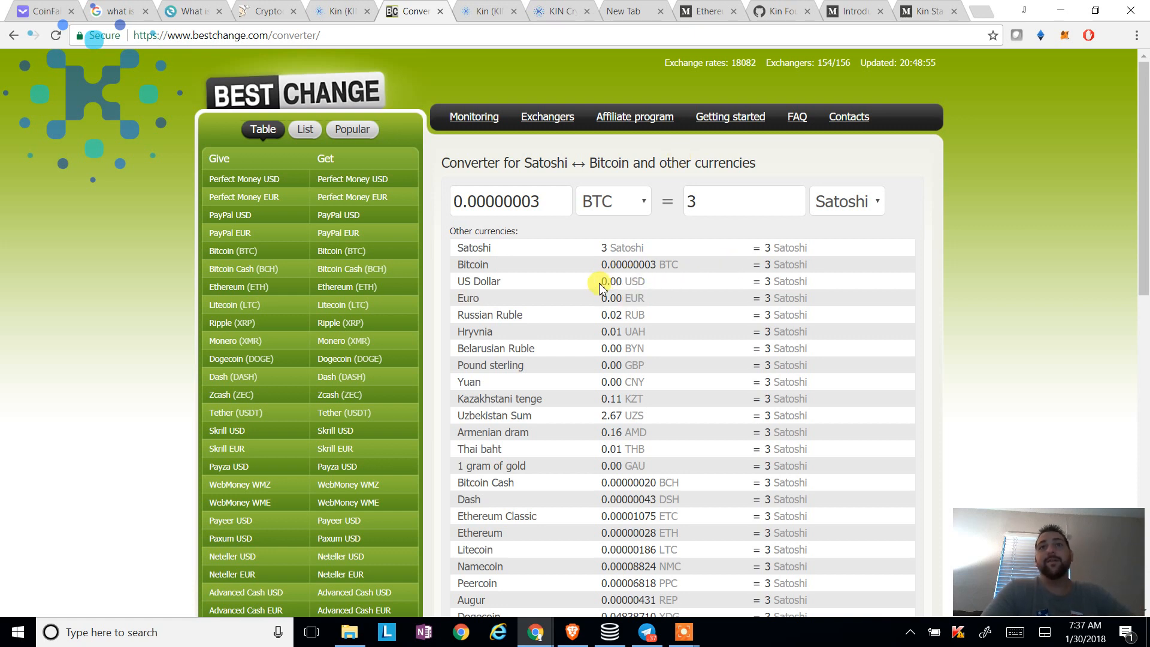
double_click(622, 281)
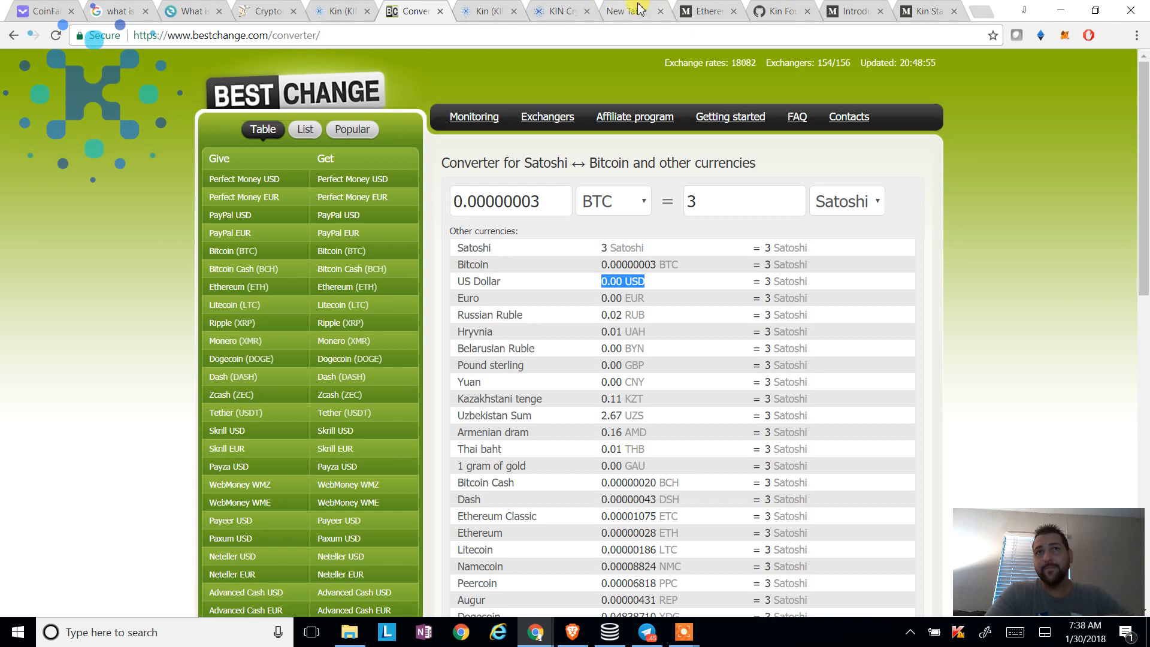
Switch to the Medium Ethereum Insights with Elasticsearch and Kibana article
left_click(704, 11)
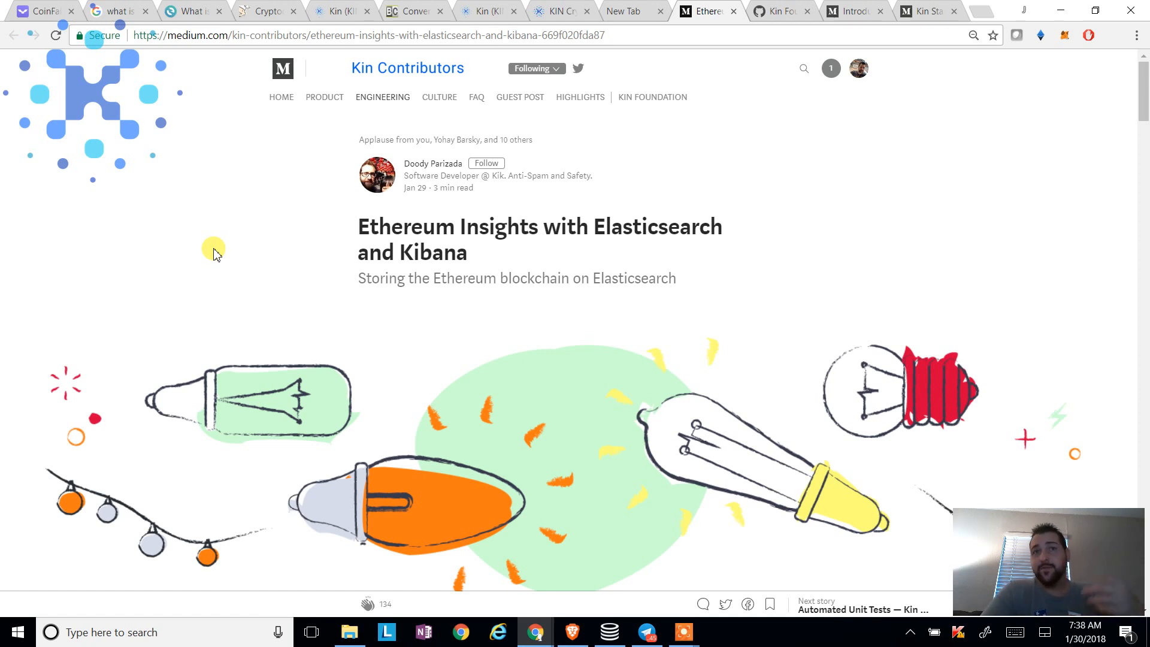
mouse_move(601, 619)
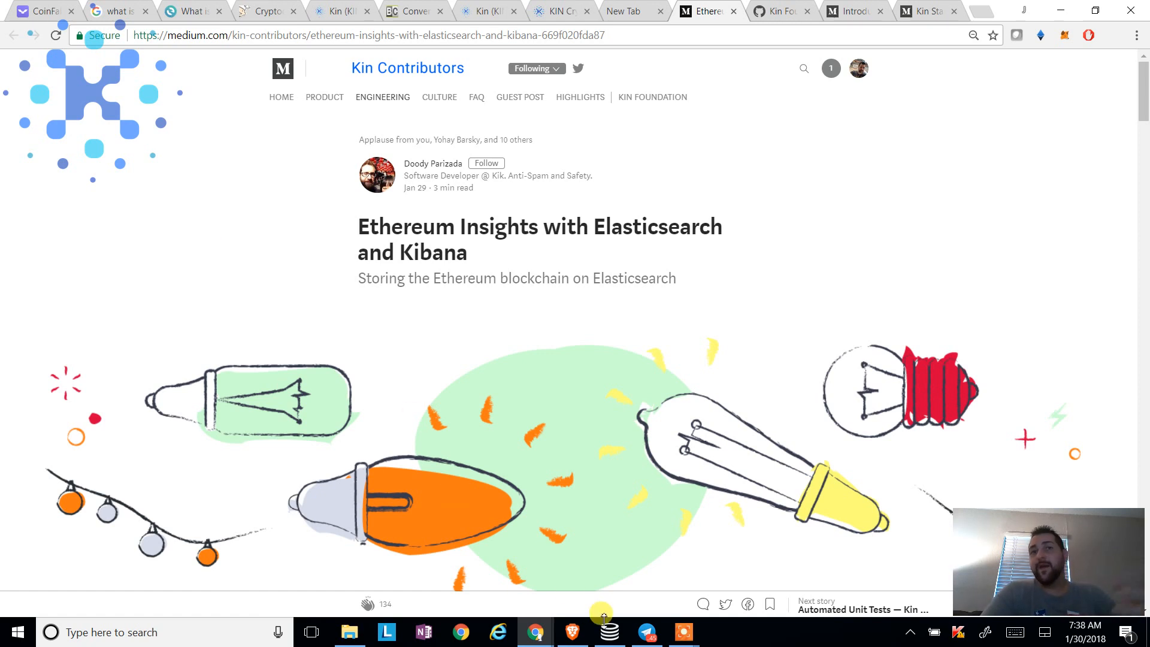
Bring up Telegram's Kin Announcements channel and scroll to the January 30 Ethereum Insights post
left_click(645, 631)
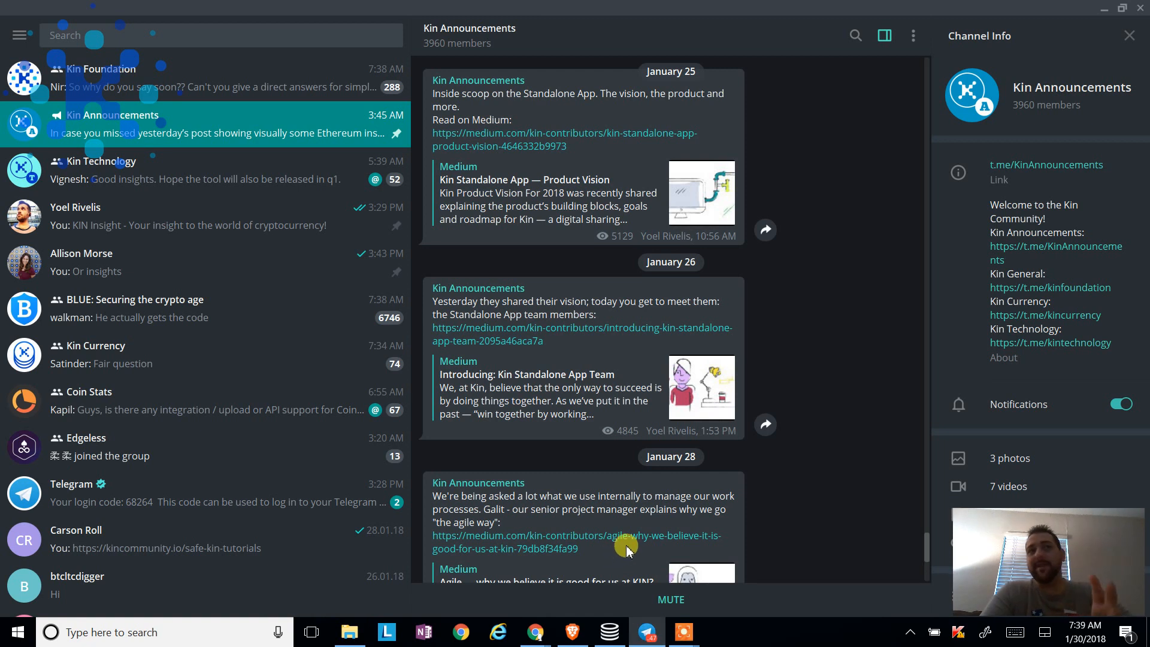
mouse_move(646, 484)
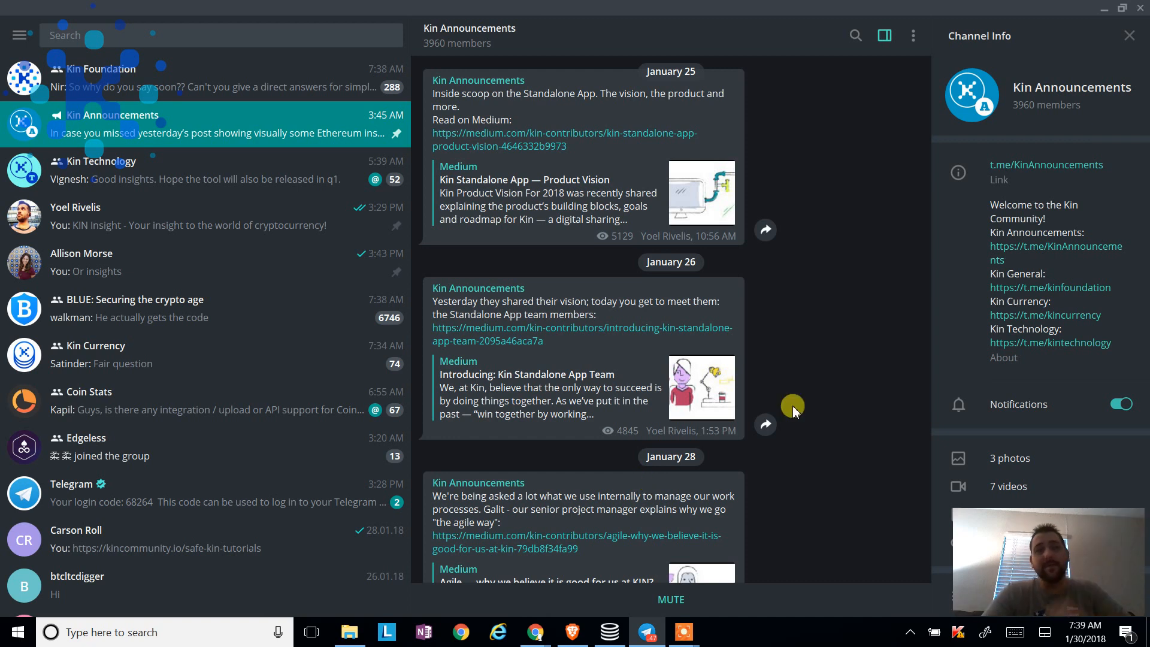
scroll("down", 3)
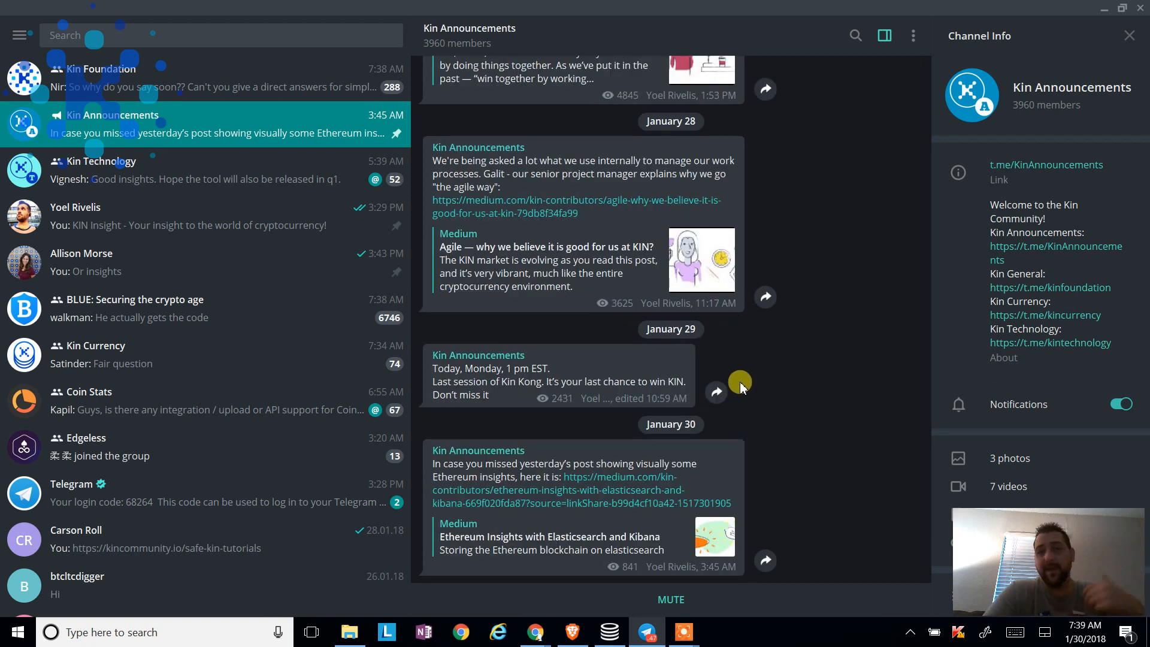
scroll("down", 3)
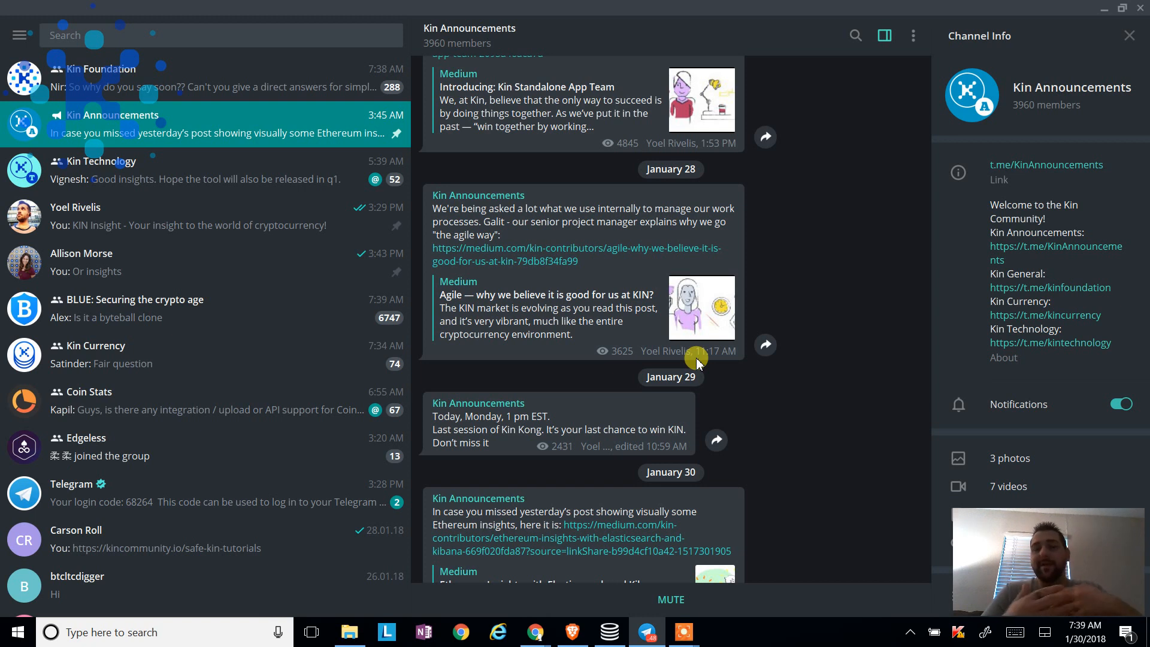
scroll("down", 3)
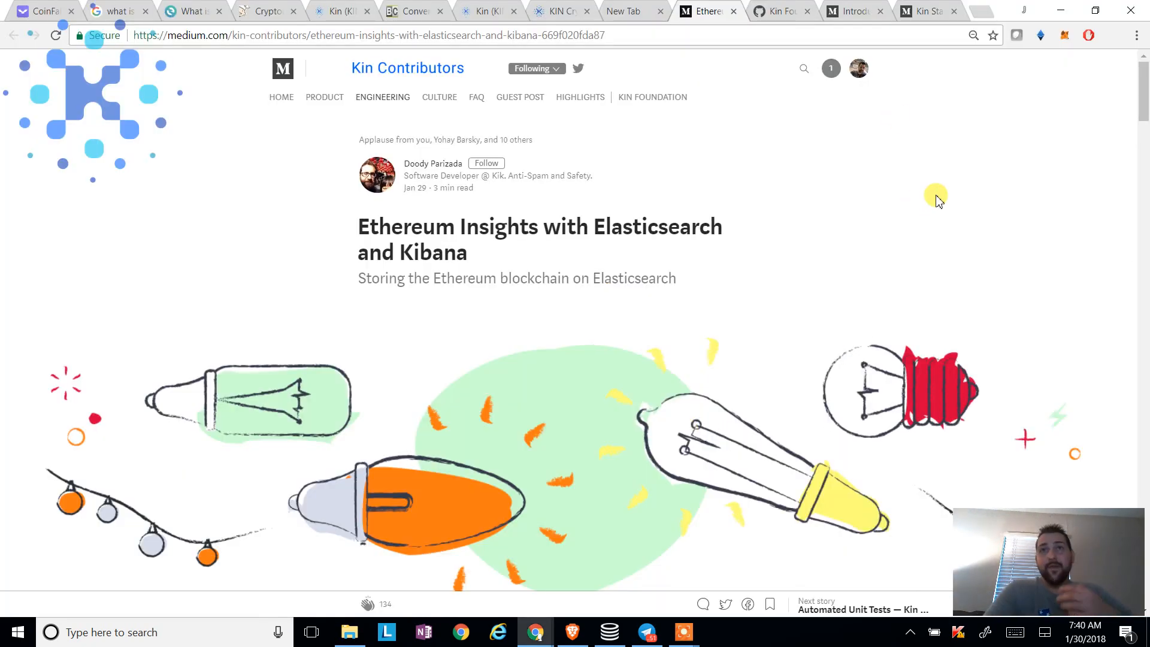
left_click(780, 10)
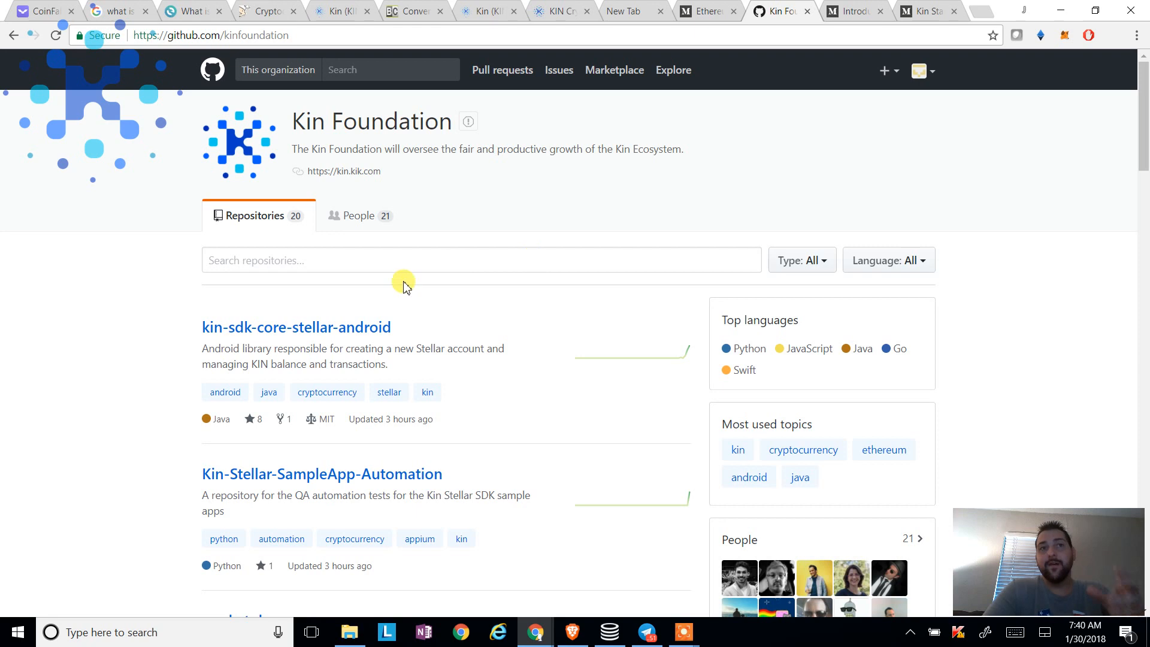
mouse_move(184, 292)
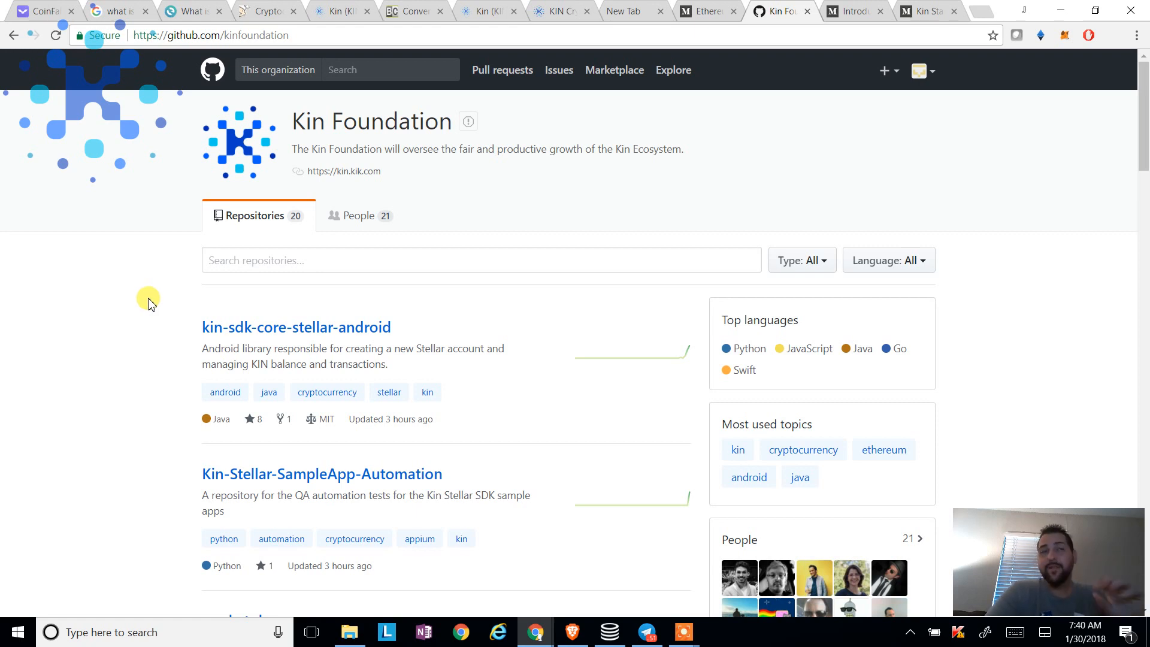
mouse_move(143, 300)
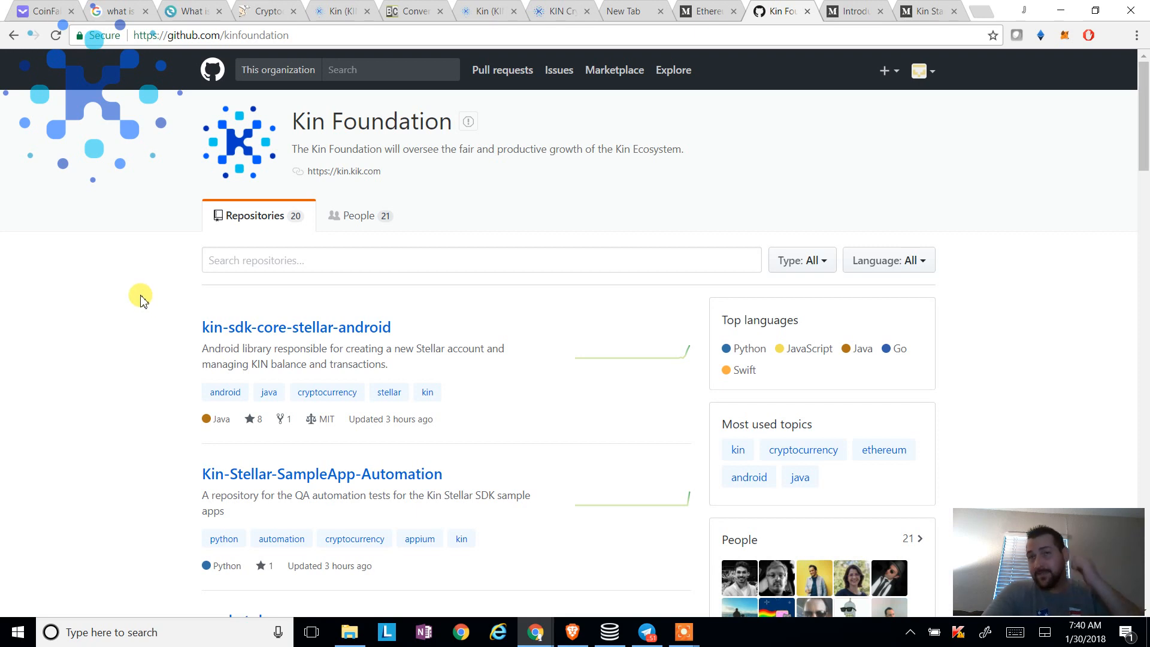
mouse_move(133, 286)
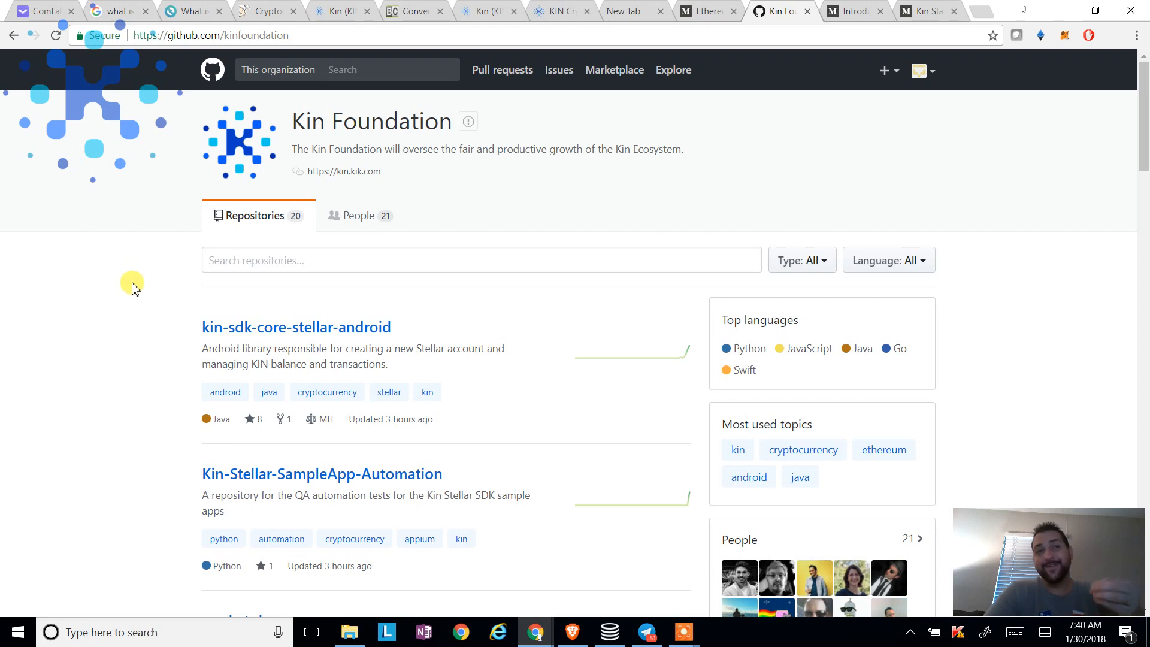
scroll("down", 3)
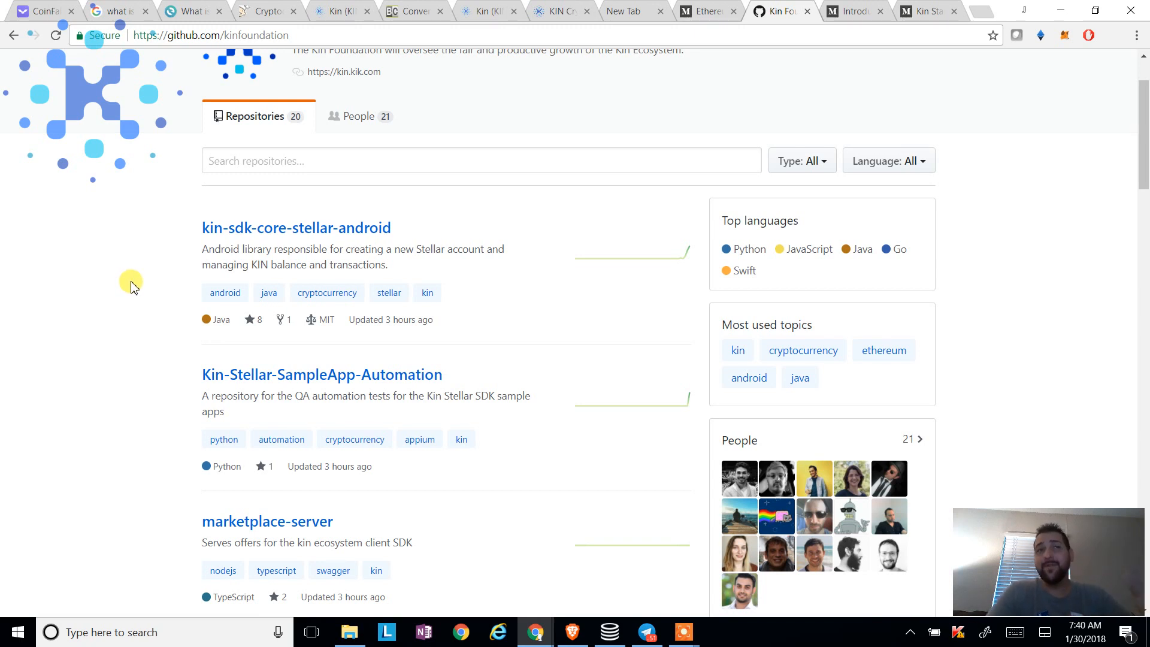
mouse_move(125, 330)
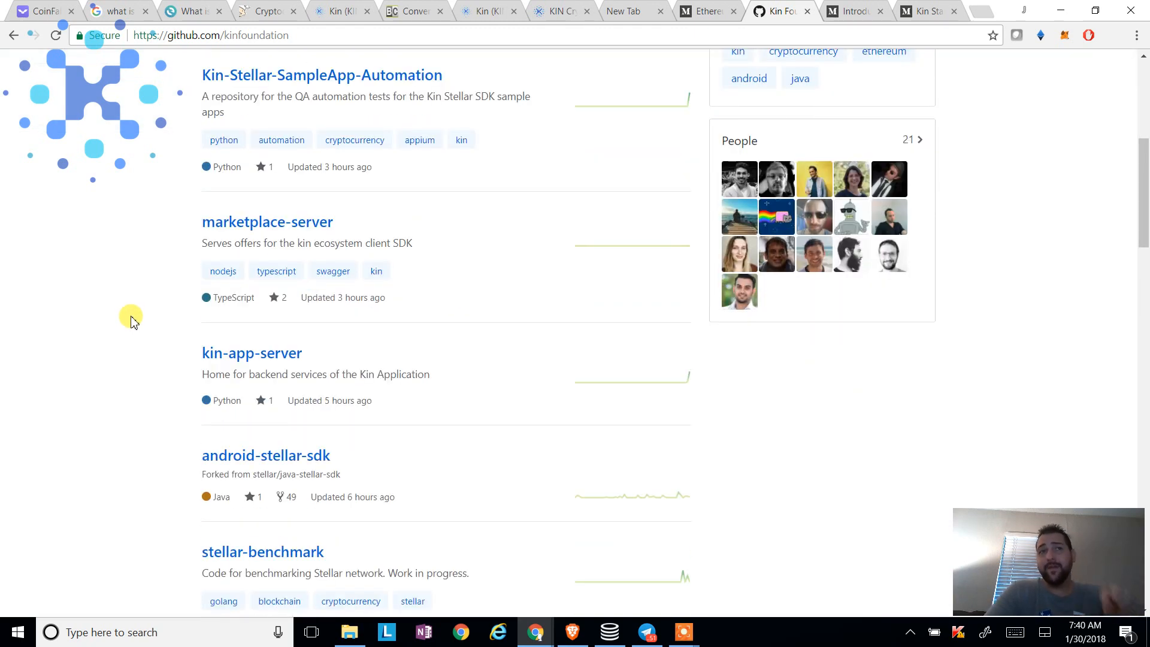
mouse_move(188, 221)
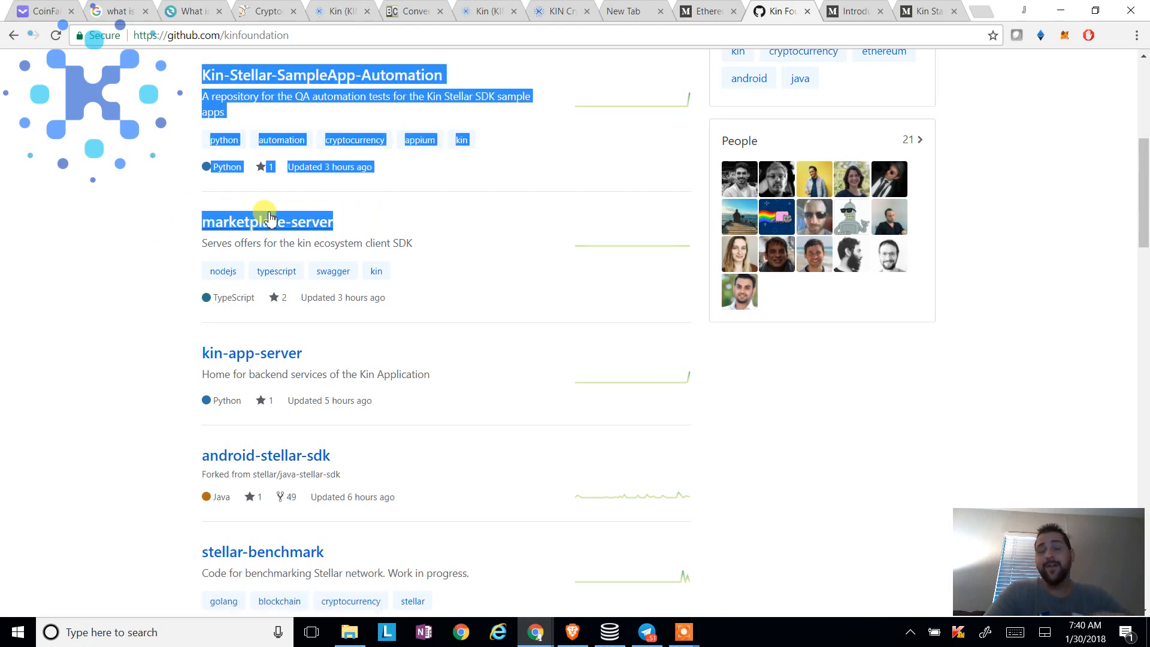
mouse_move(160, 228)
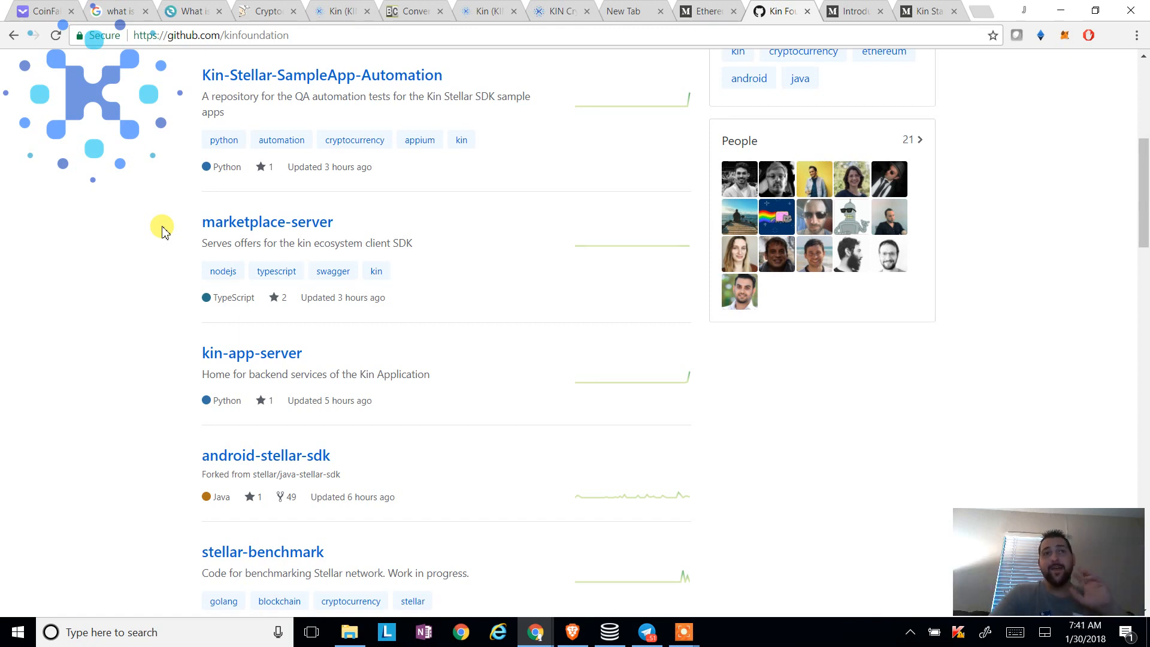
mouse_move(120, 242)
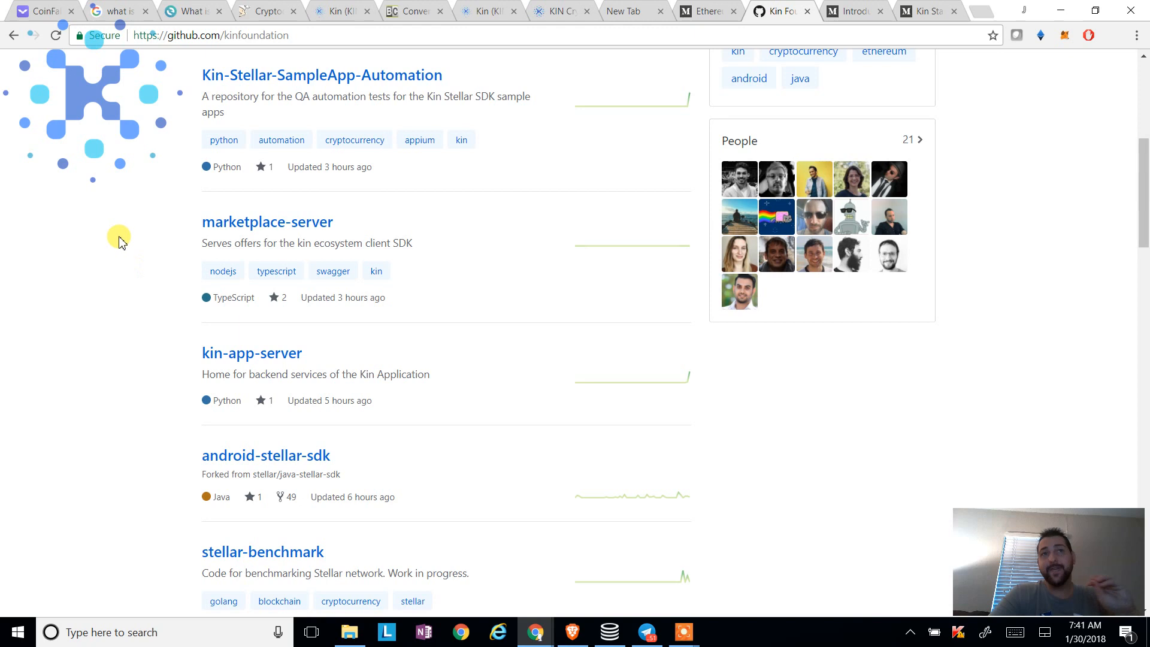
mouse_move(186, 363)
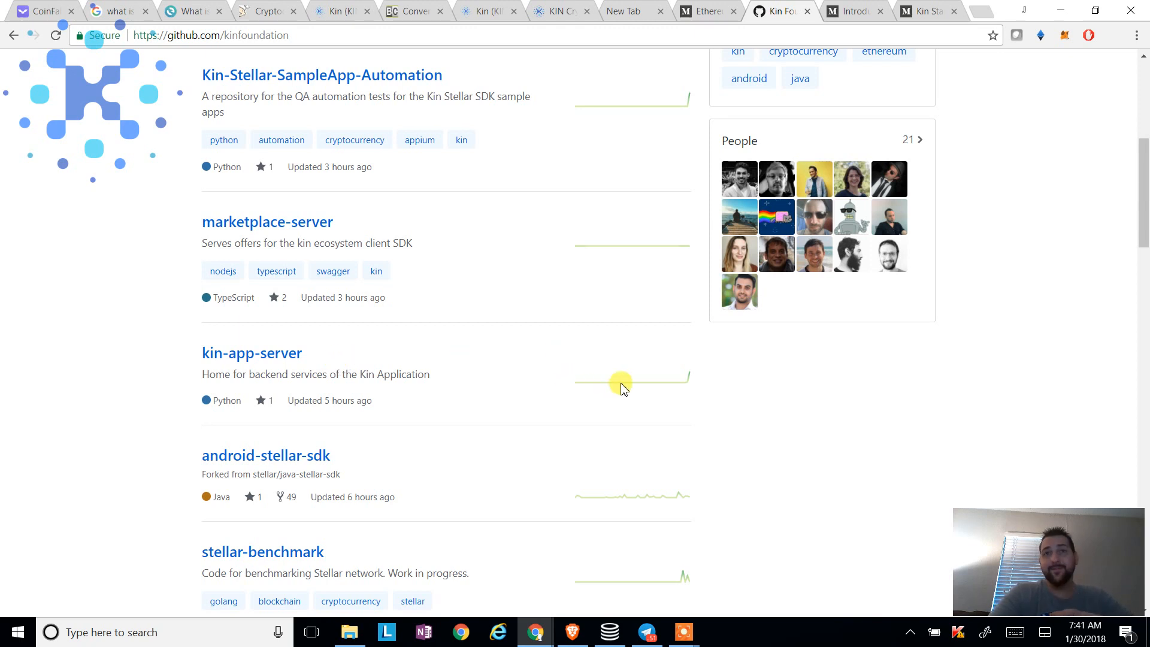
mouse_move(514, 362)
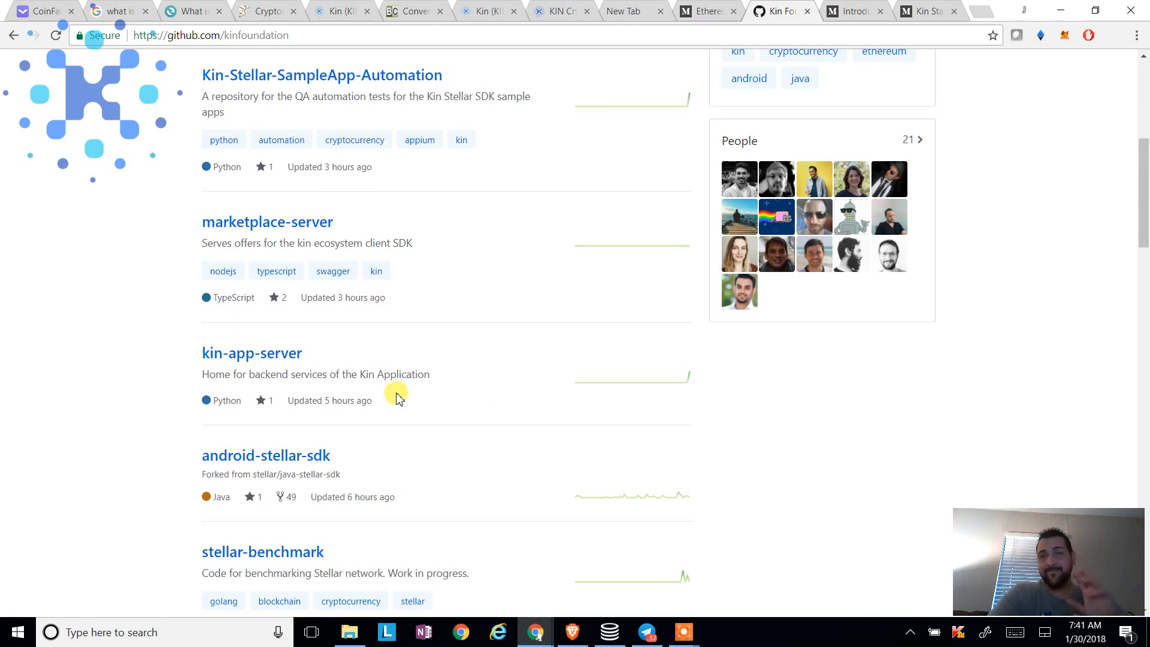
mouse_move(126, 345)
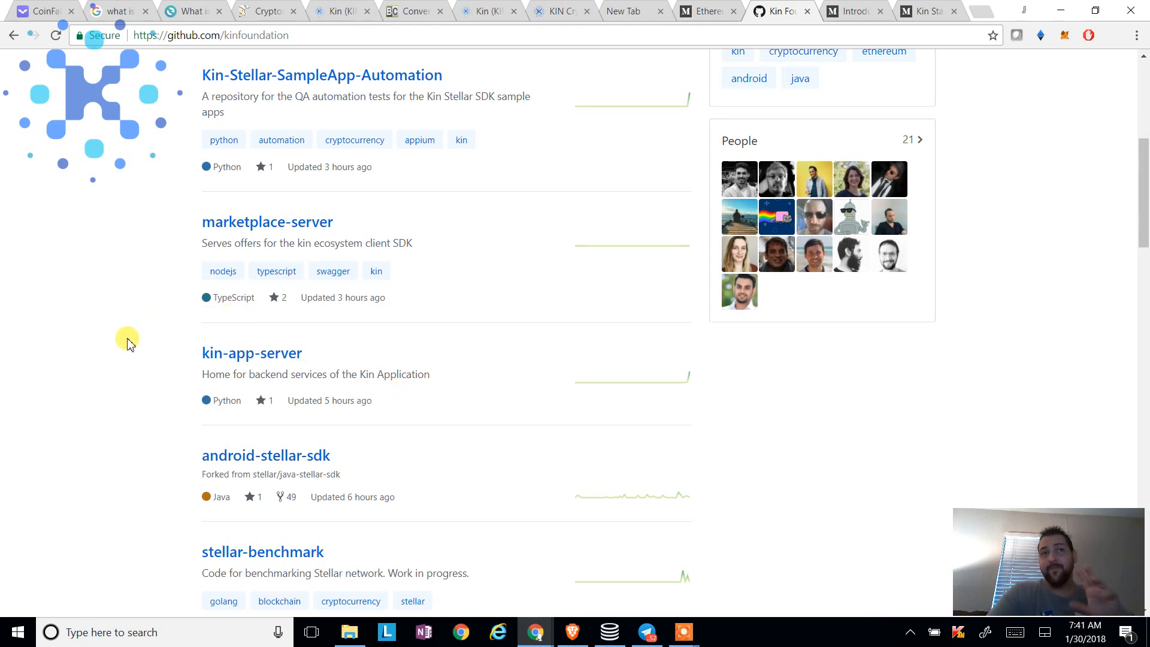
mouse_move(149, 342)
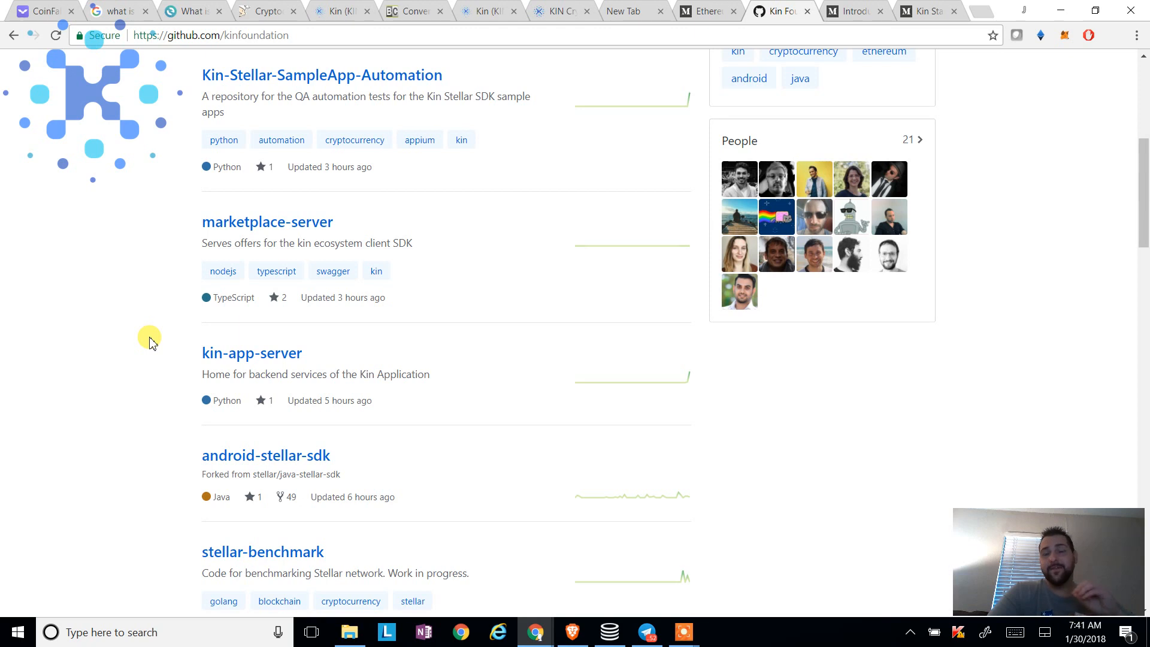
mouse_move(151, 260)
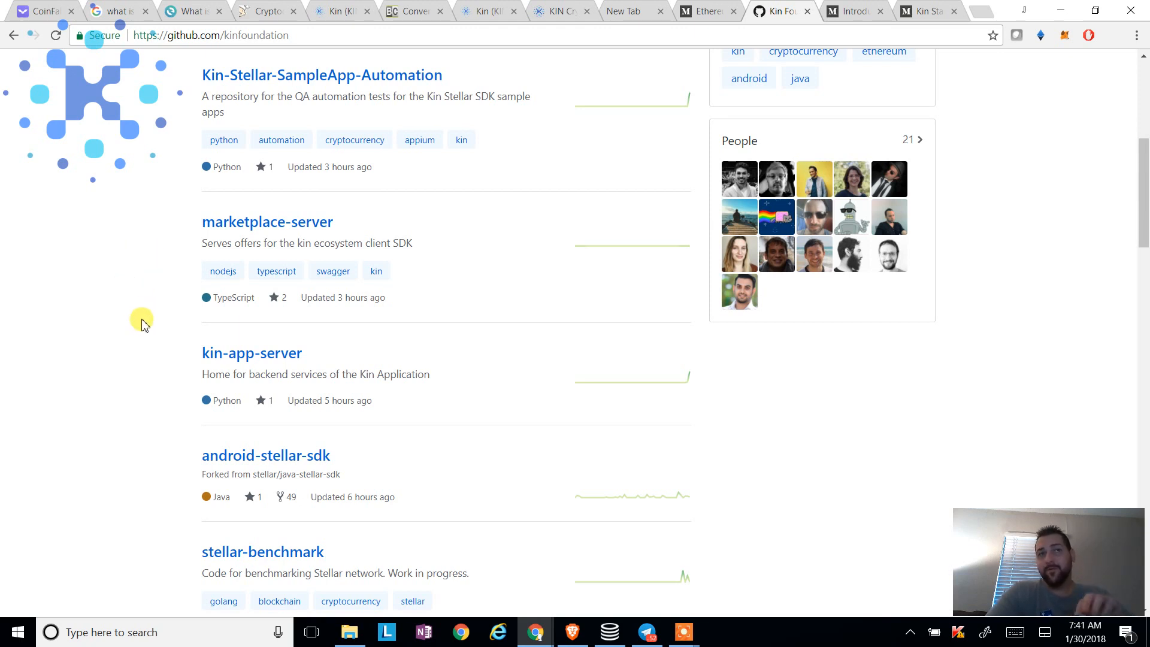
scroll("down", 3)
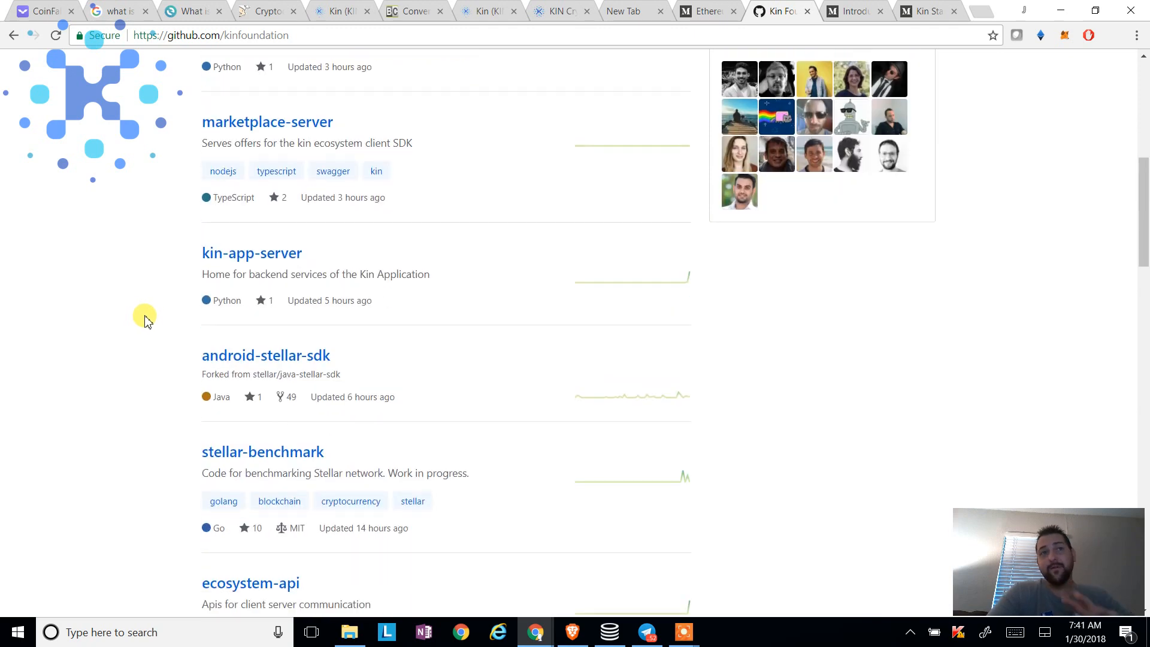
mouse_move(141, 336)
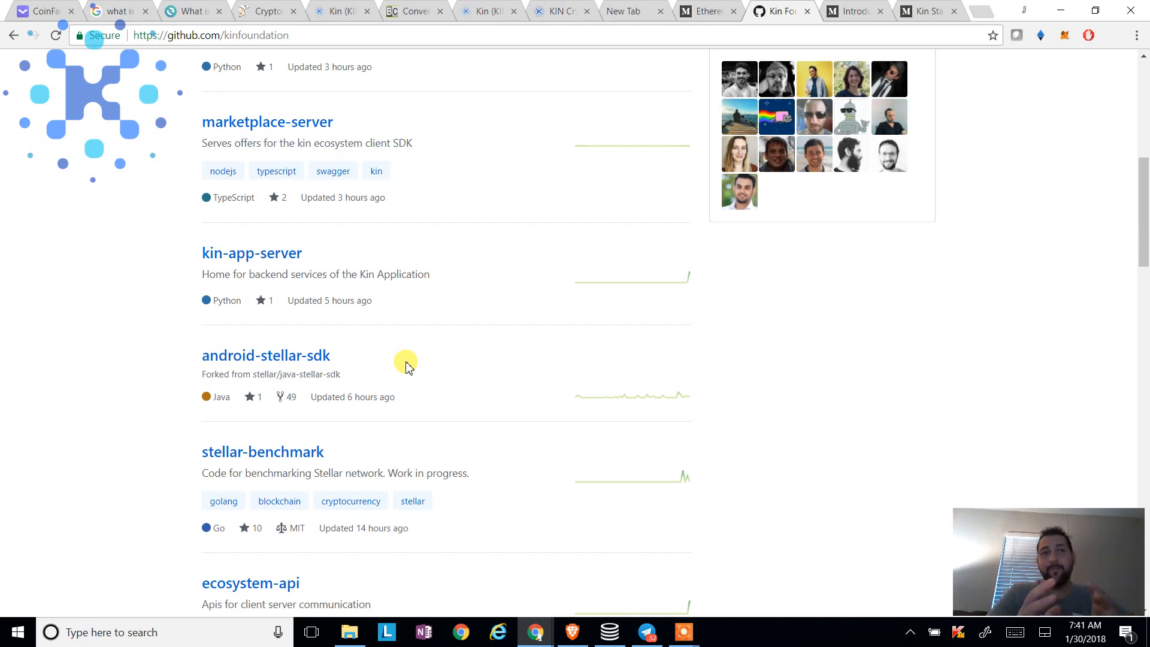
scroll("down", 3)
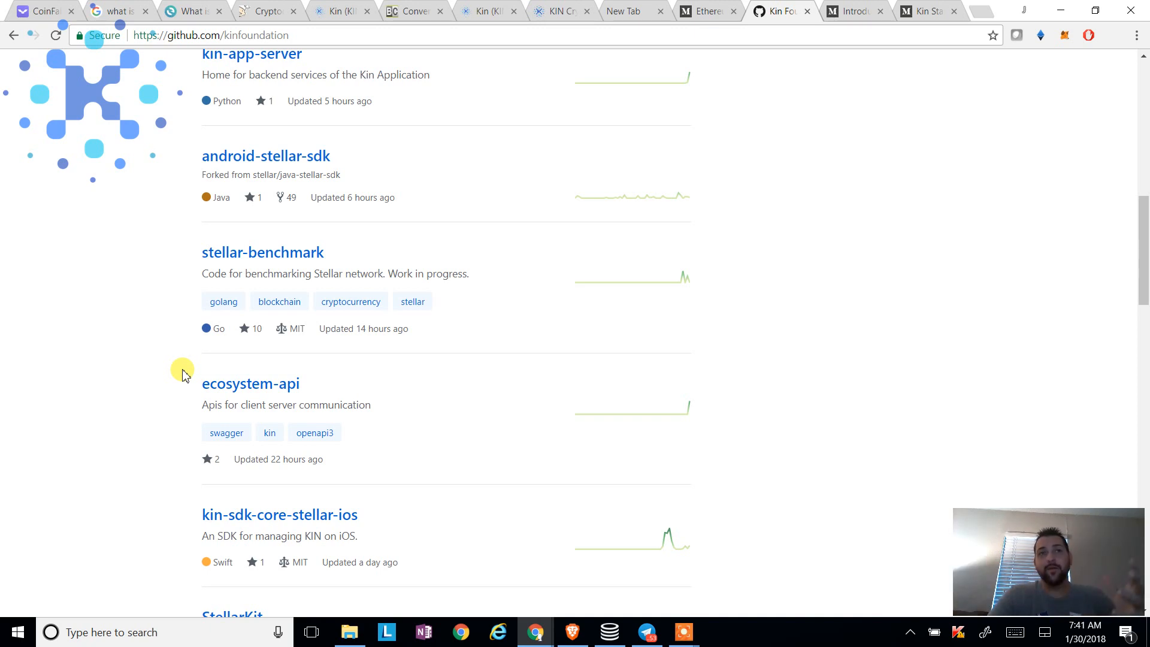
scroll("down", 3)
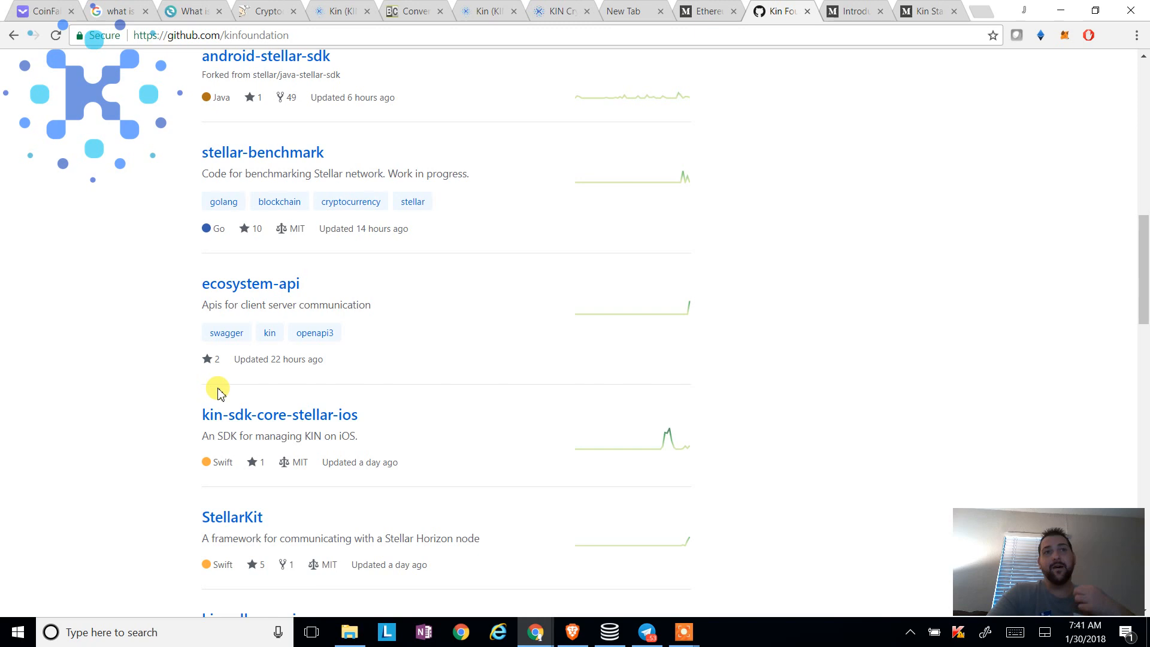
left_click_drag(220, 387, 345, 414)
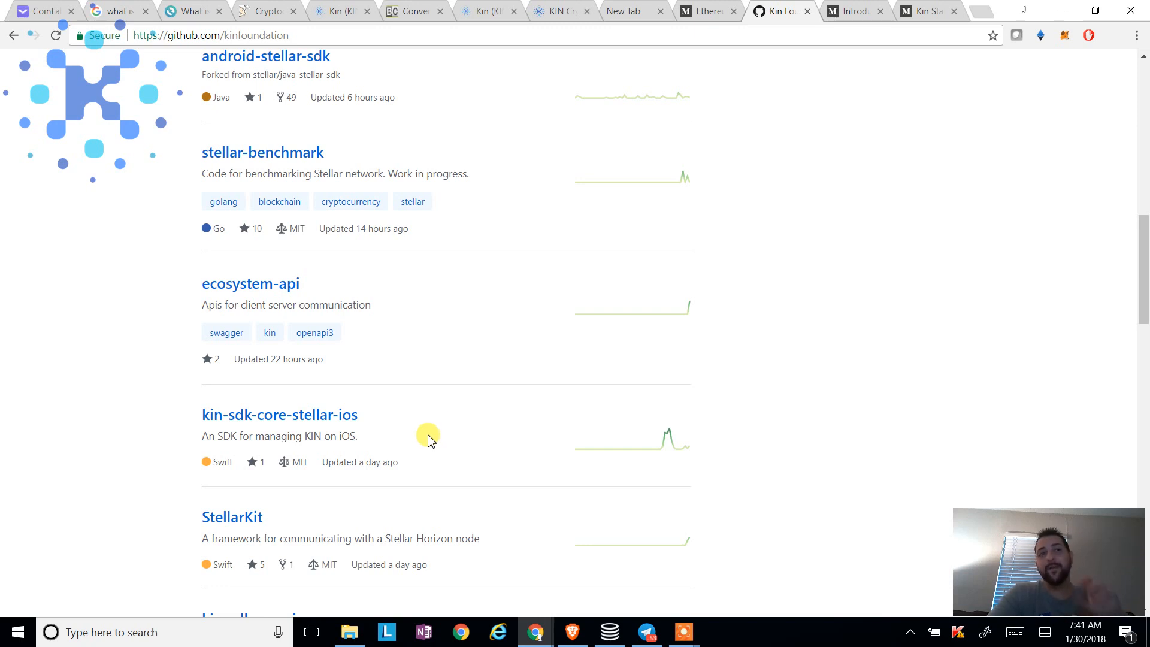
mouse_move(424, 477)
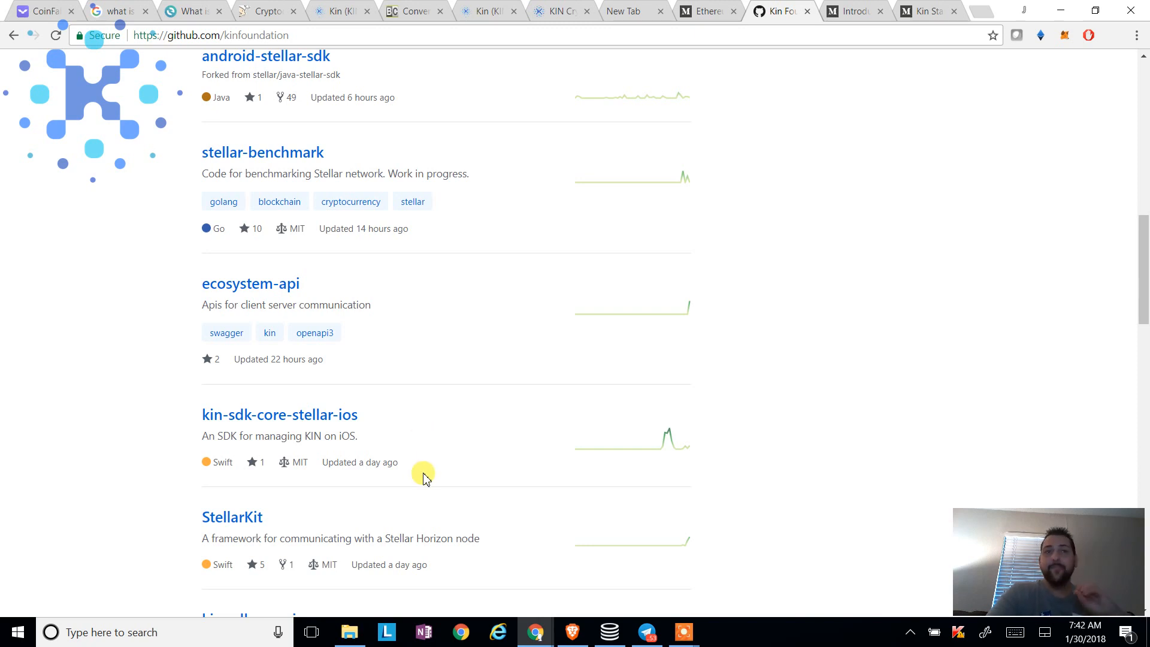
mouse_move(426, 484)
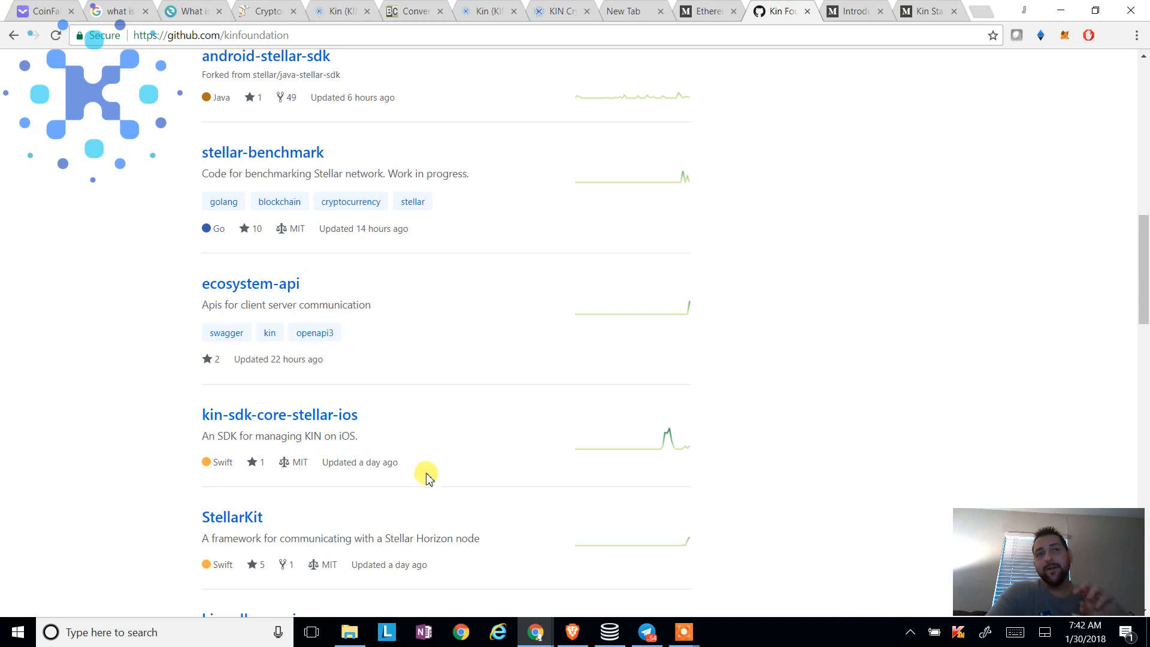
scroll("down", 3)
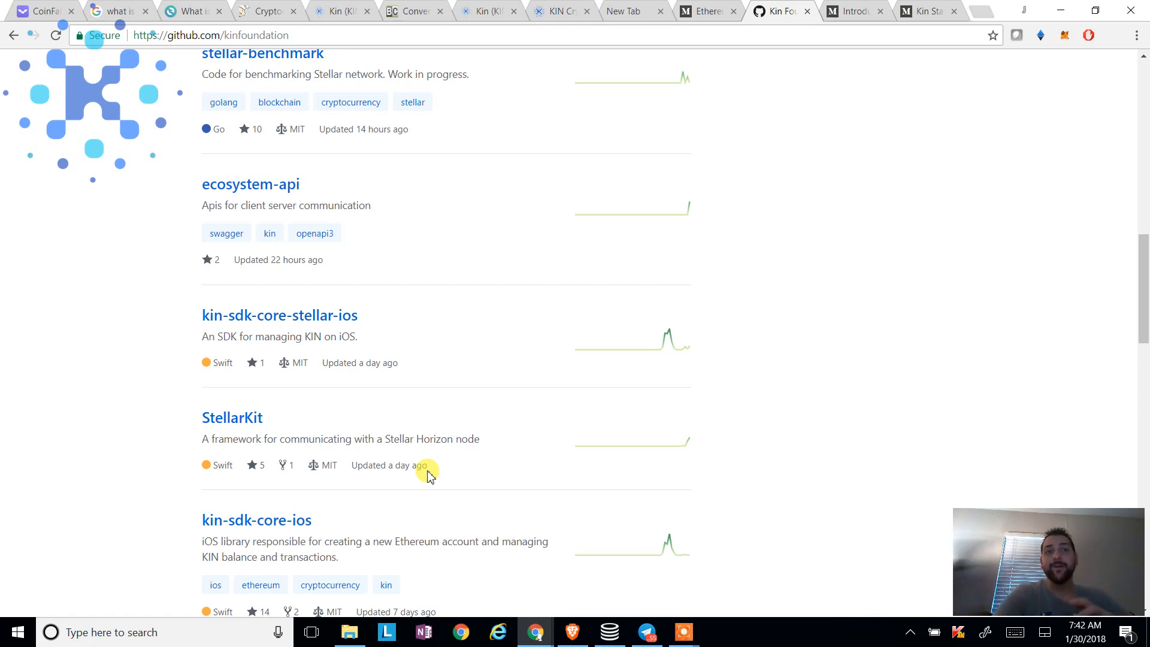
scroll("down", 3)
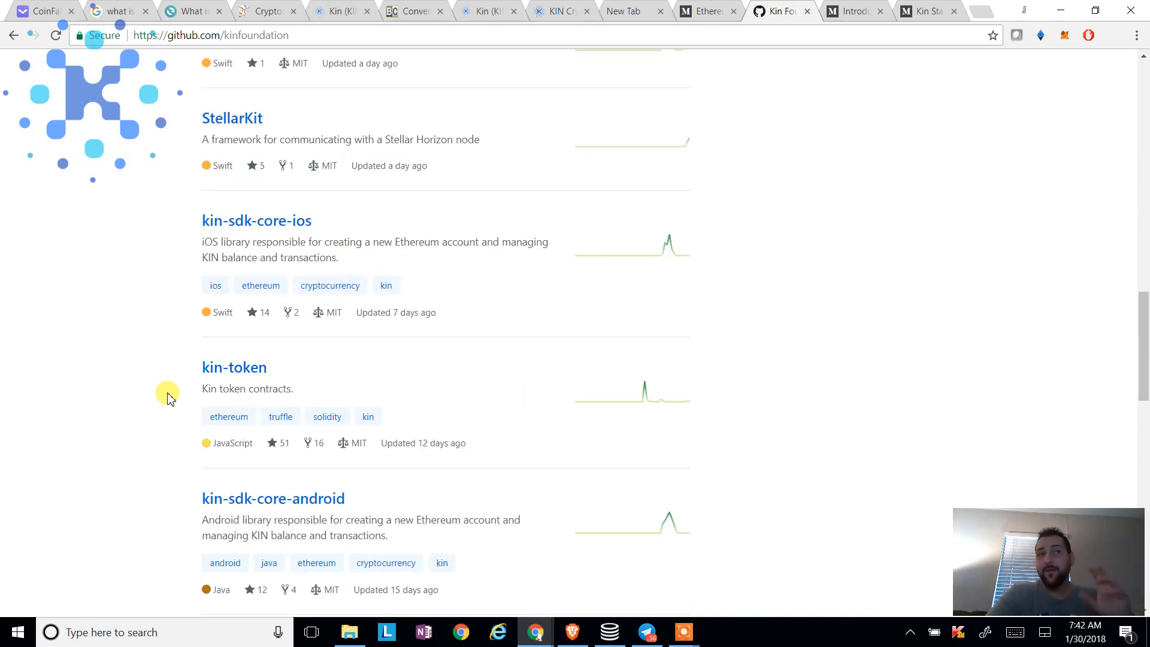
mouse_move(161, 397)
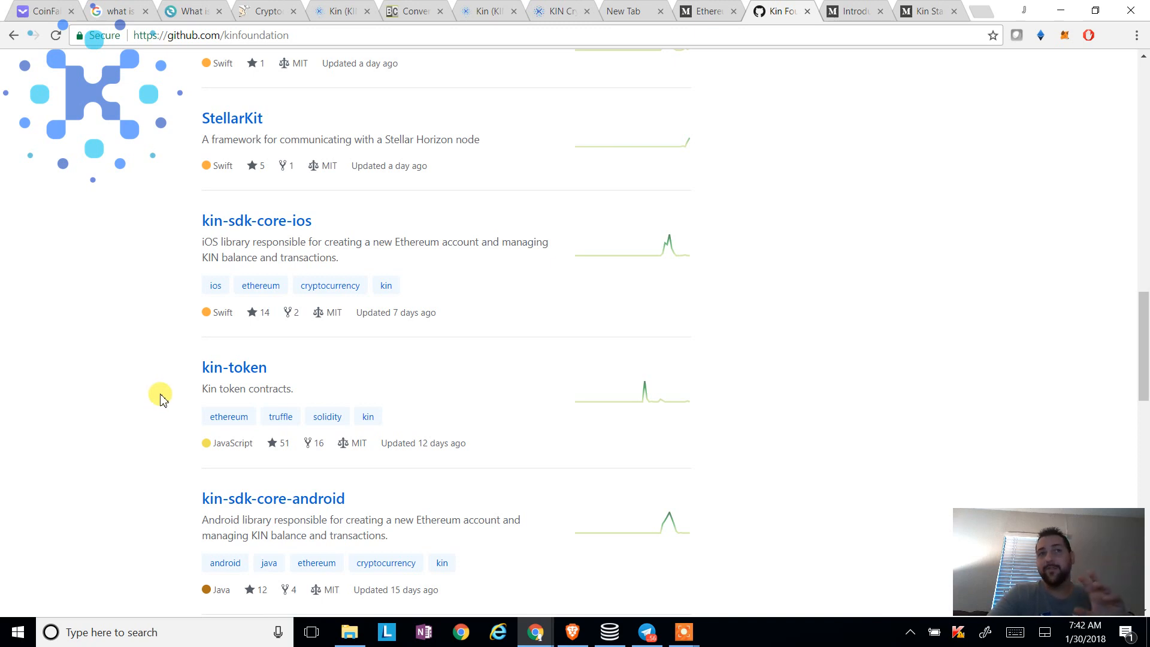
mouse_move(156, 367)
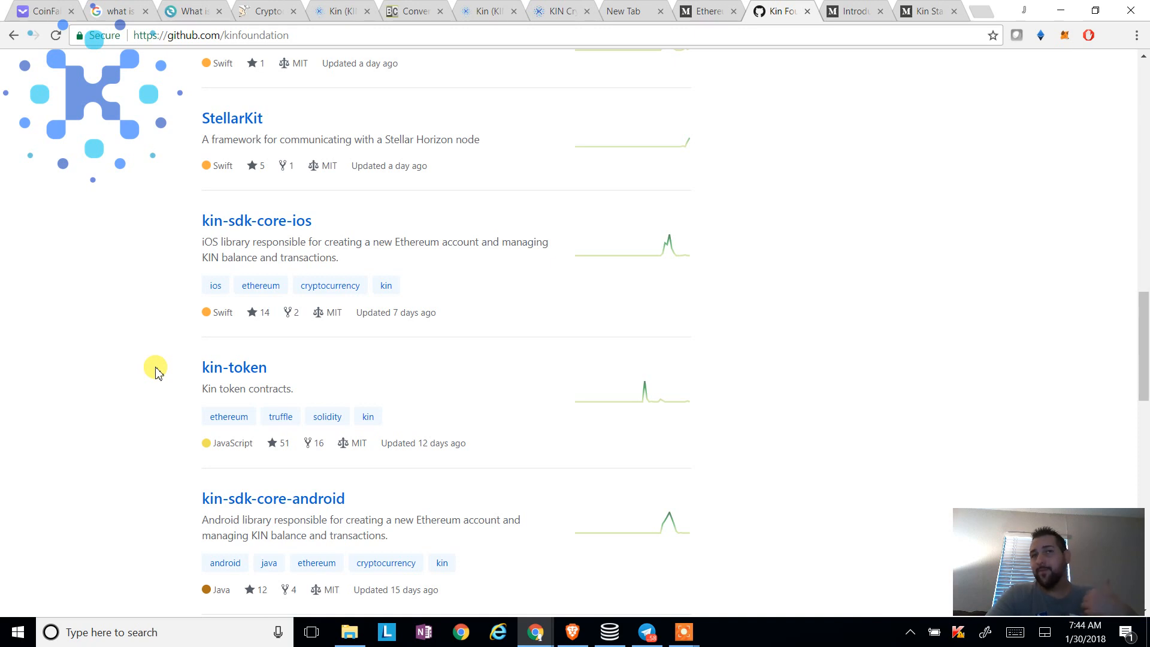
mouse_move(146, 360)
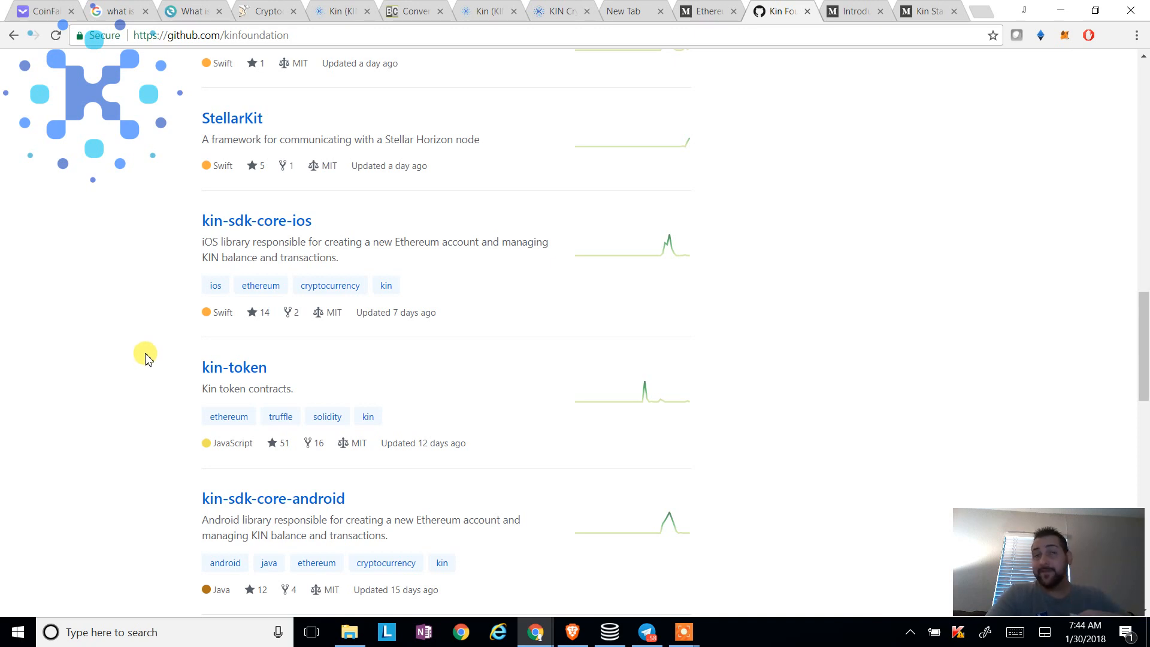
mouse_move(128, 163)
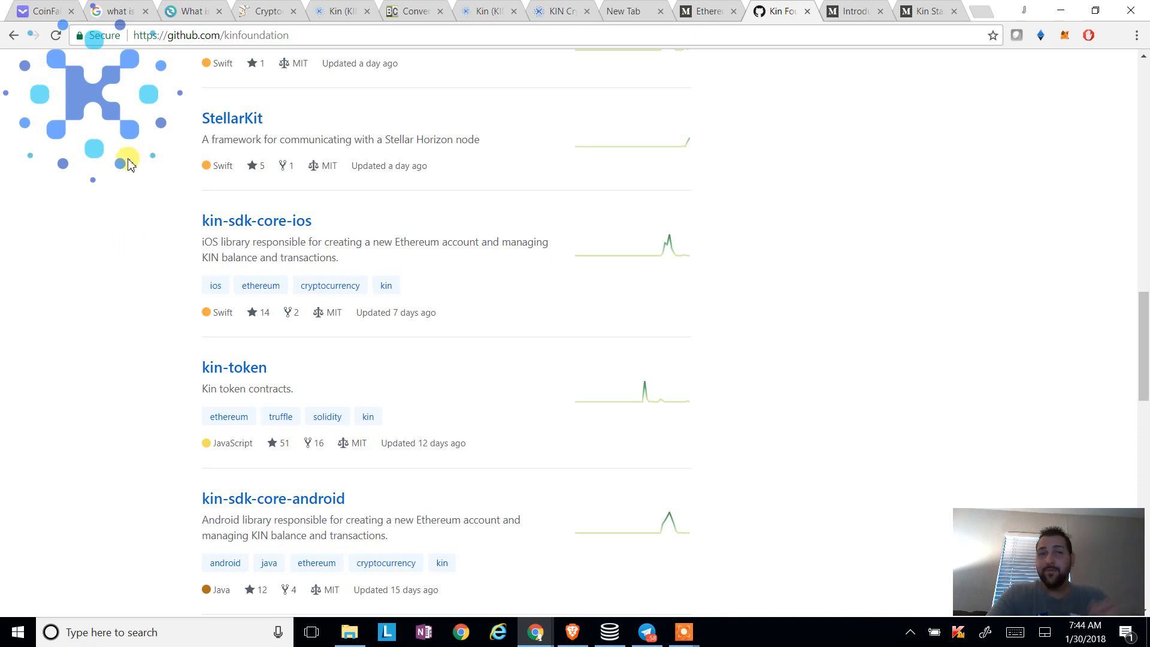
mouse_move(129, 135)
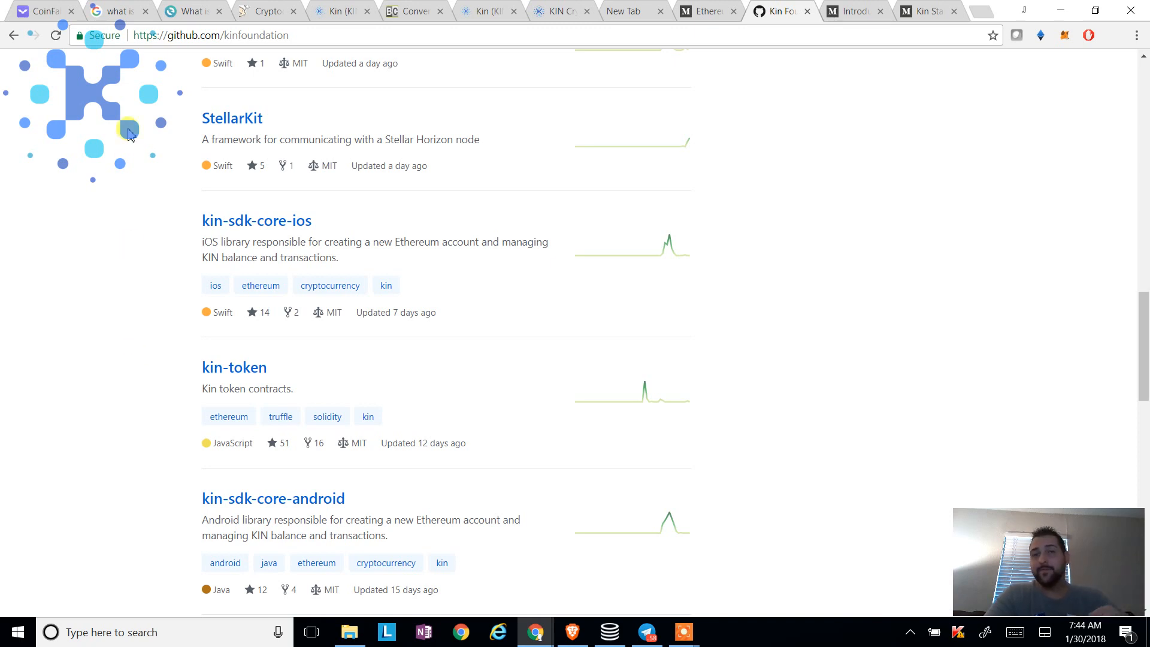
Show the Kin Markets table on CoinMarketCap listing exchange pairs led by EtherDelta KIN/ETH
left_click(41, 11)
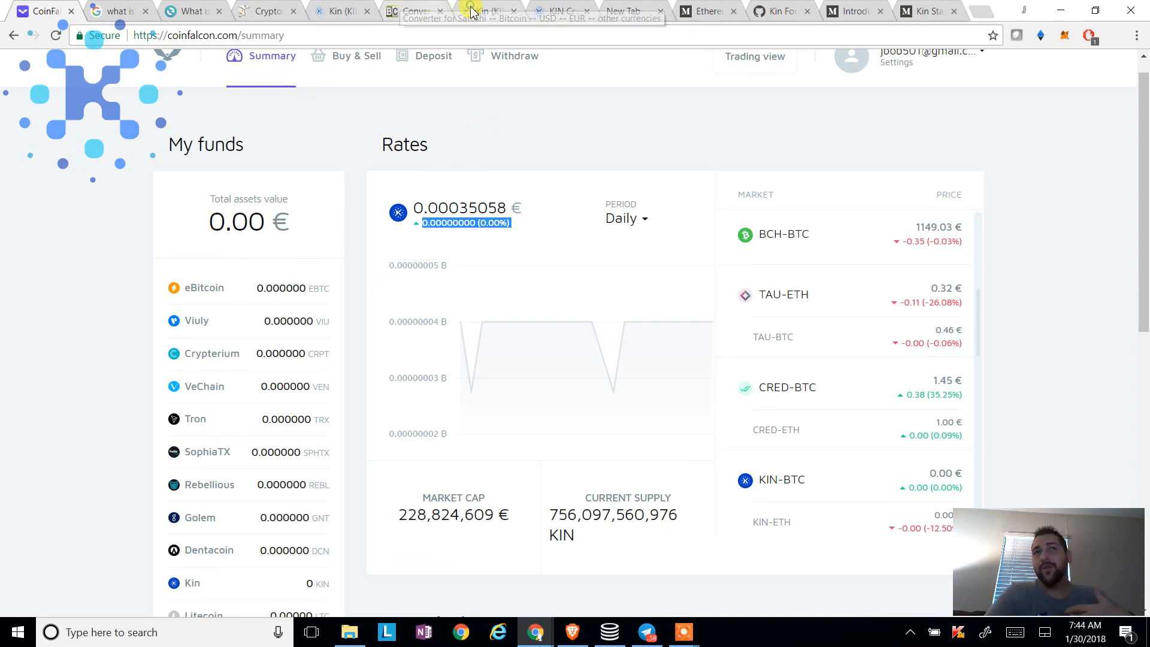
left_click(484, 11)
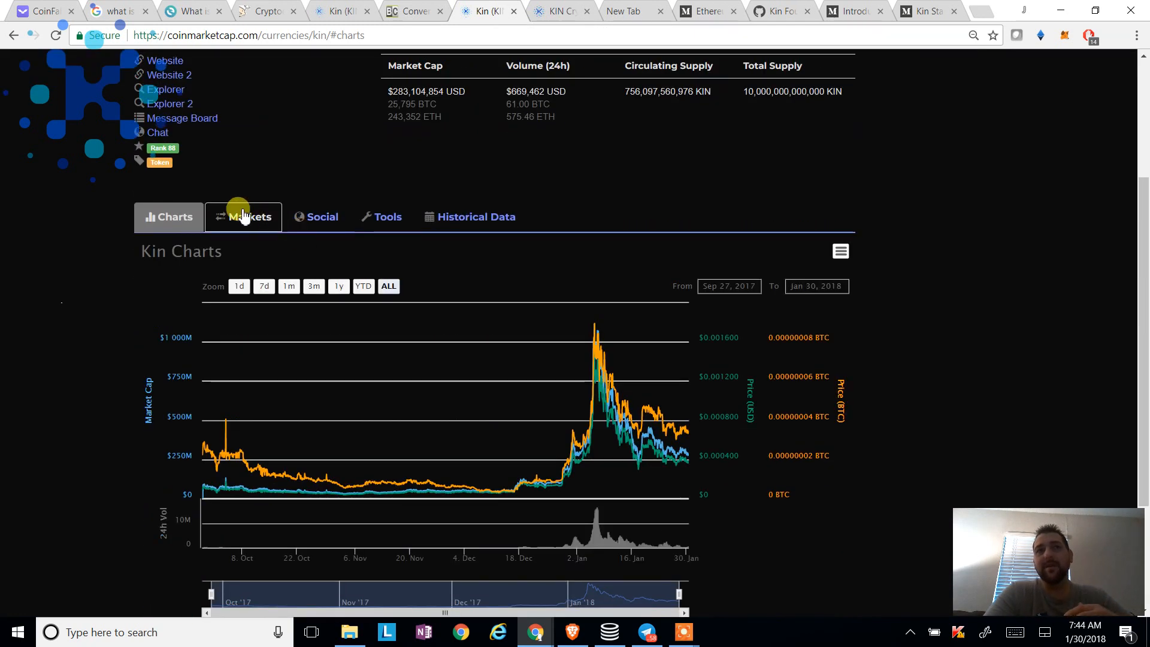
left_click(250, 217)
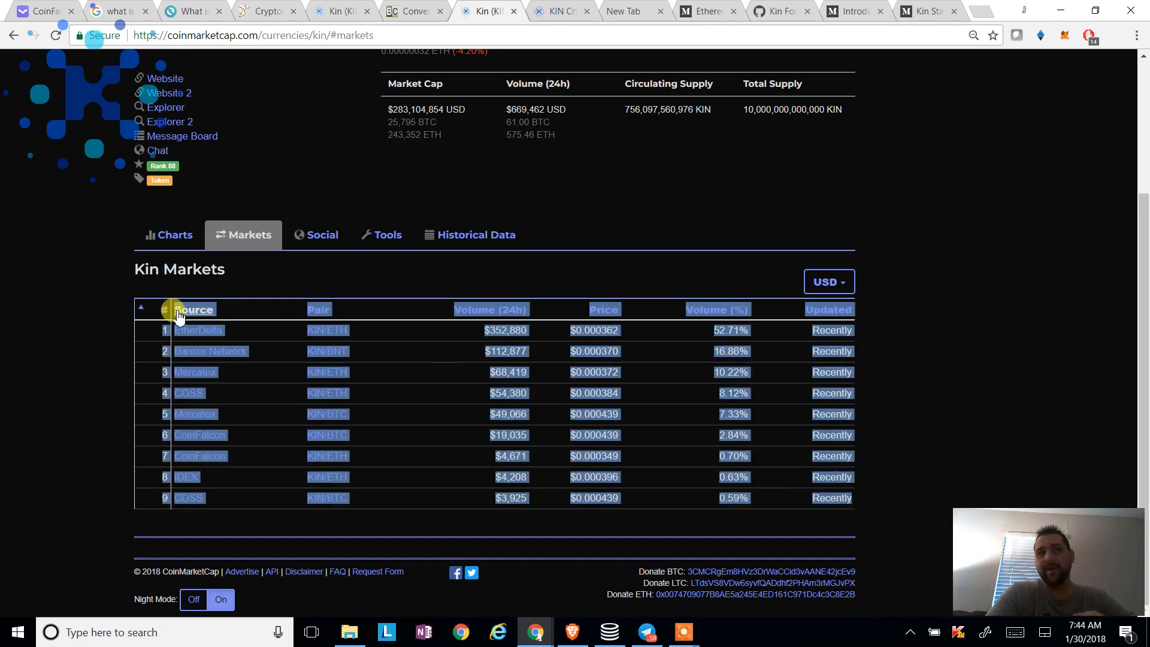
left_click(38, 316)
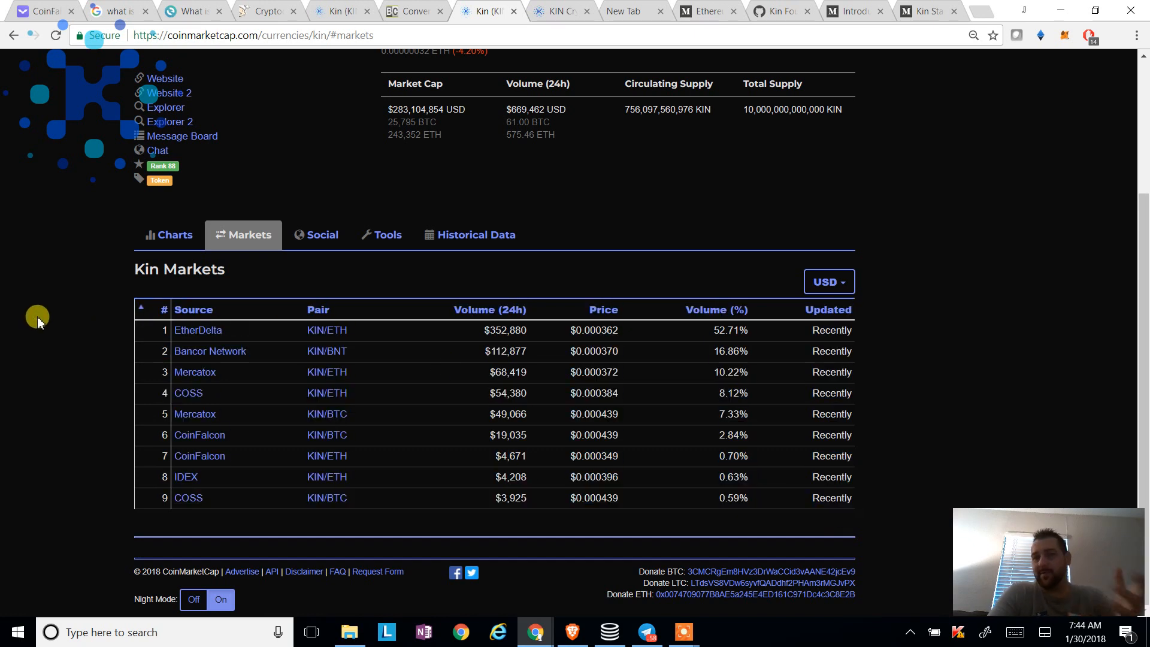